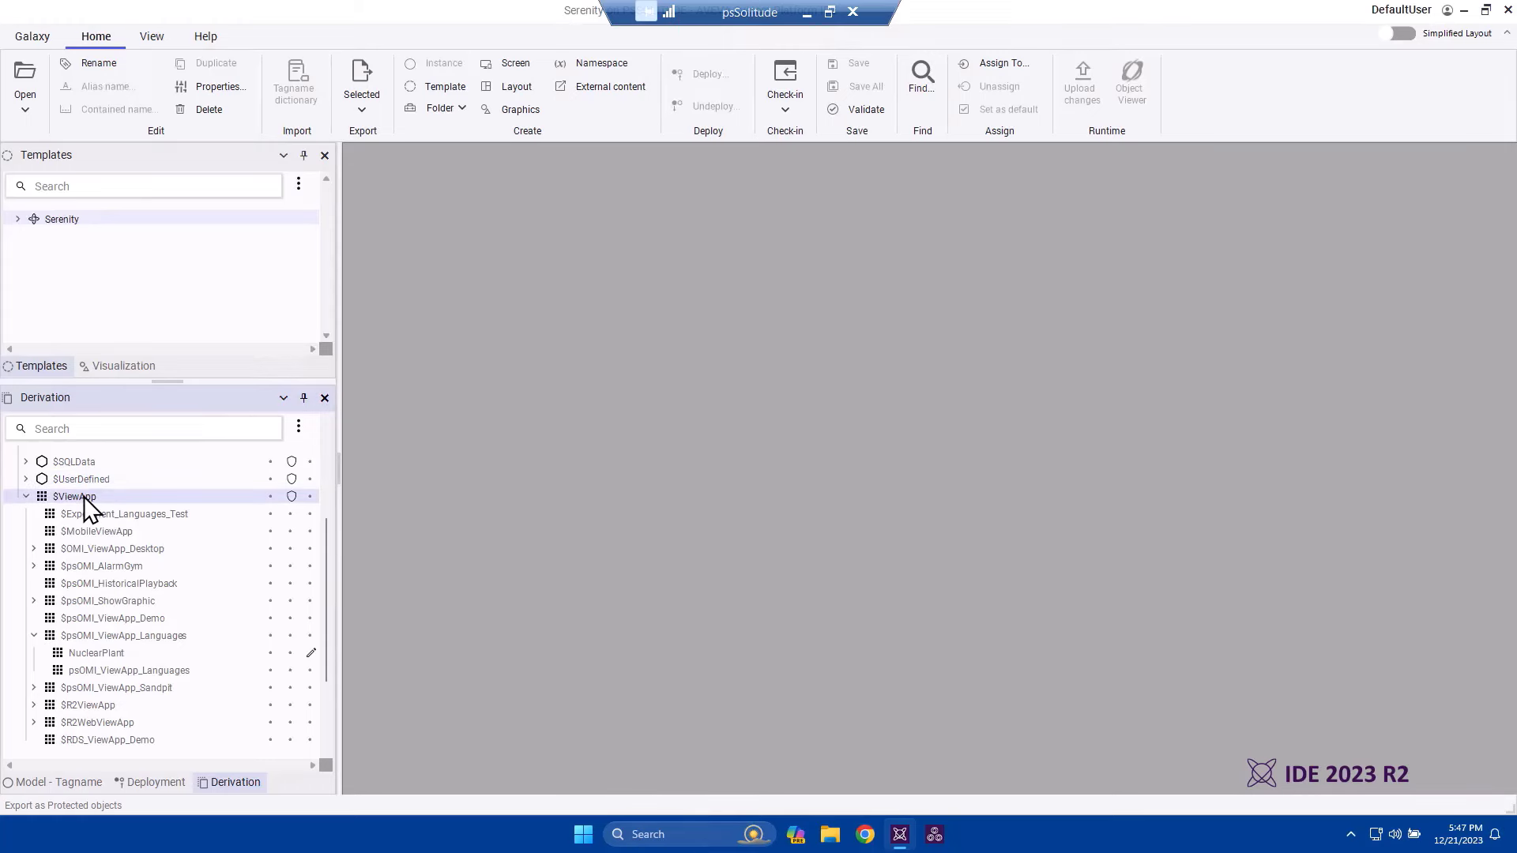
Step: Show WebViewEngine's web view apps in the deployment hierarchy and reach the Identity Manager sign-in page
left_click(96, 652)
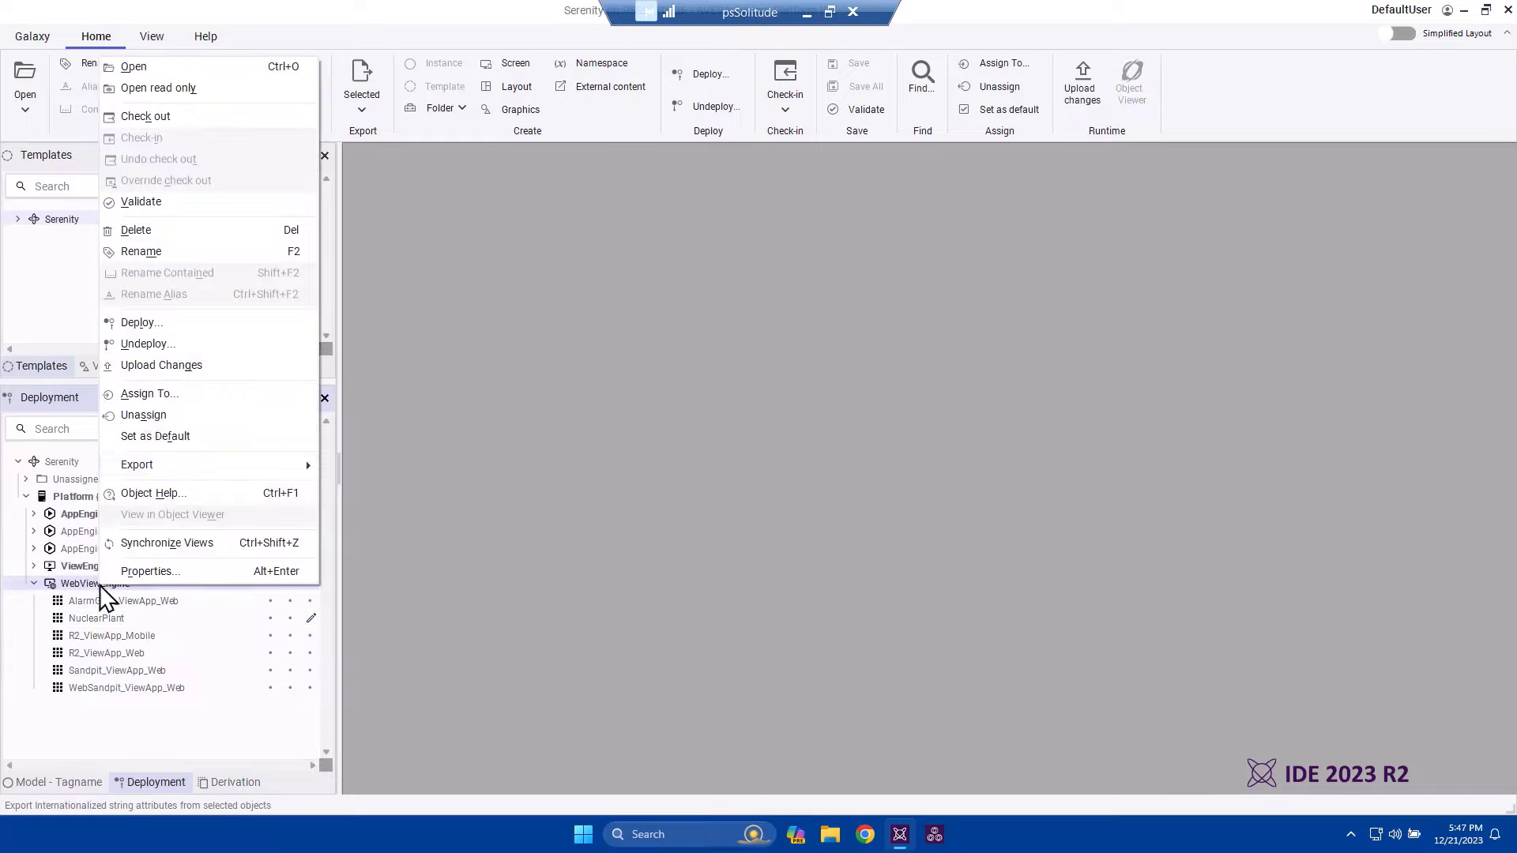
left_click(142, 323)
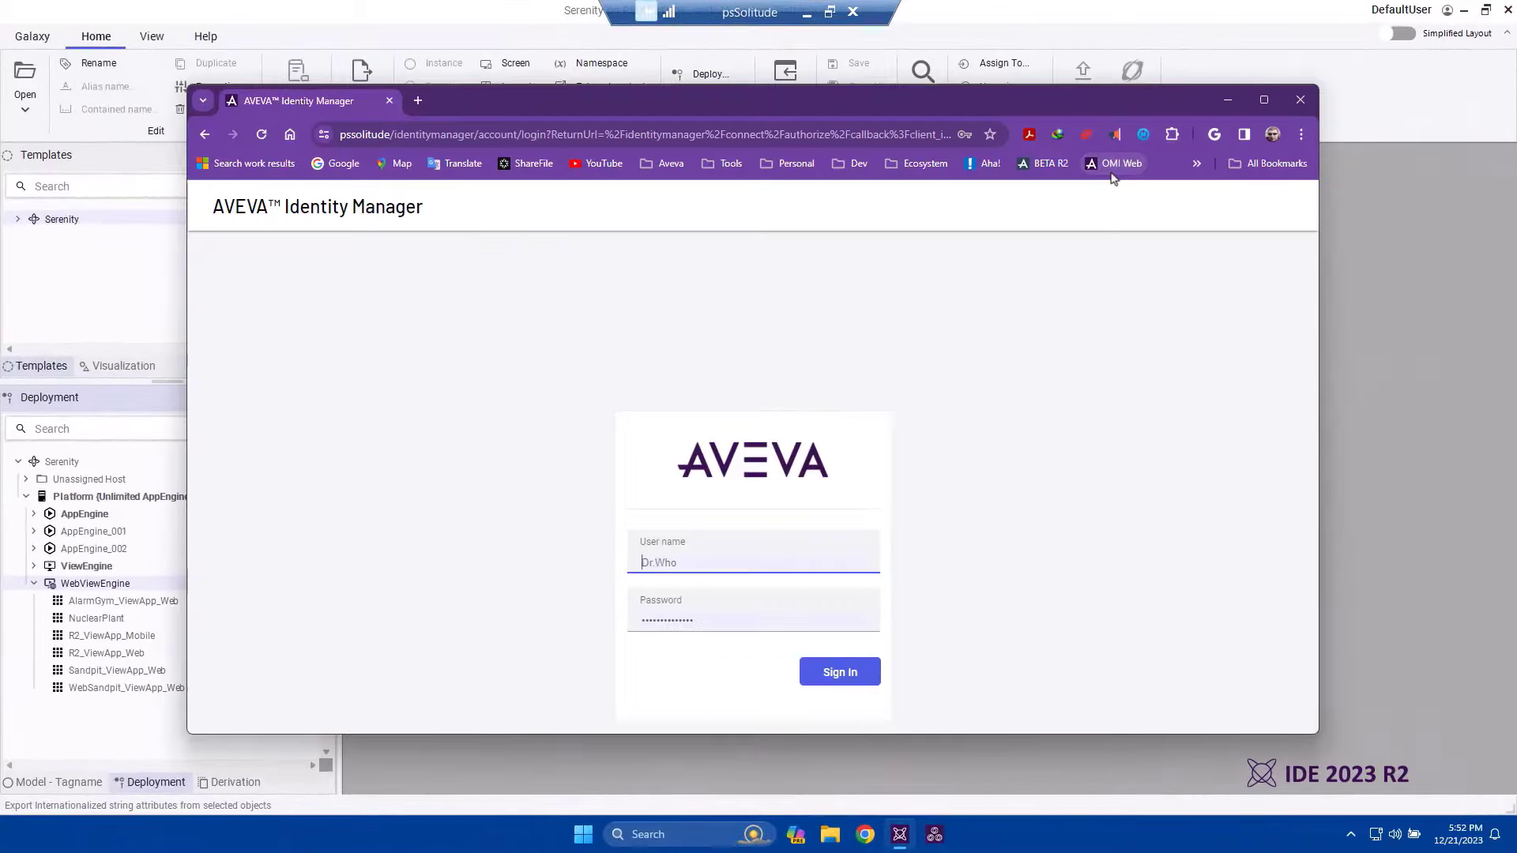
Step: Sign in, switch the NuclearPlant control rods to Manual and lower the setpoint to about 12%
left_click(837, 671)
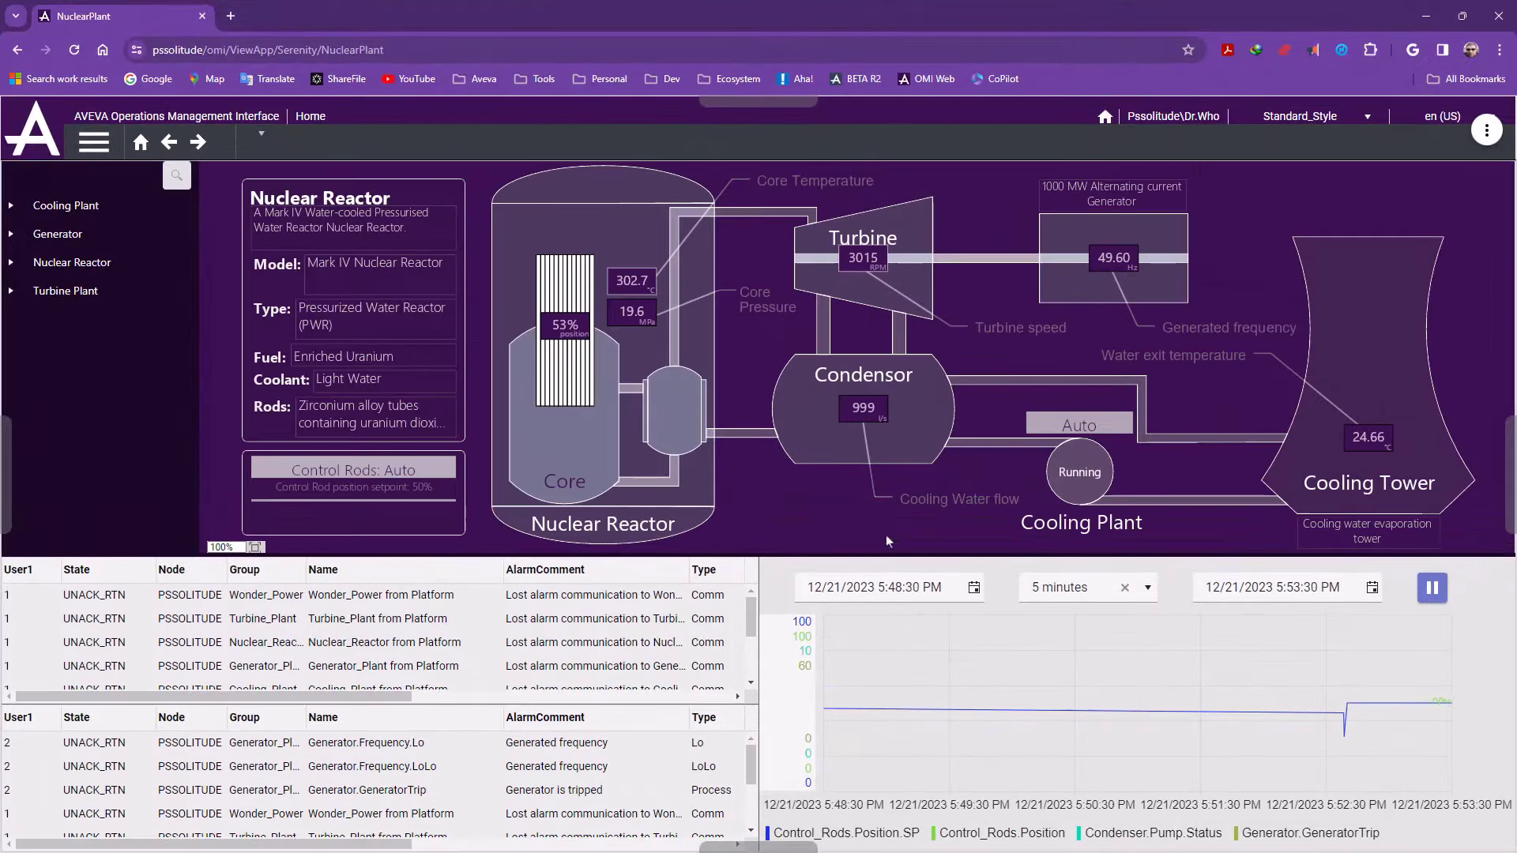
left_click(353, 470)
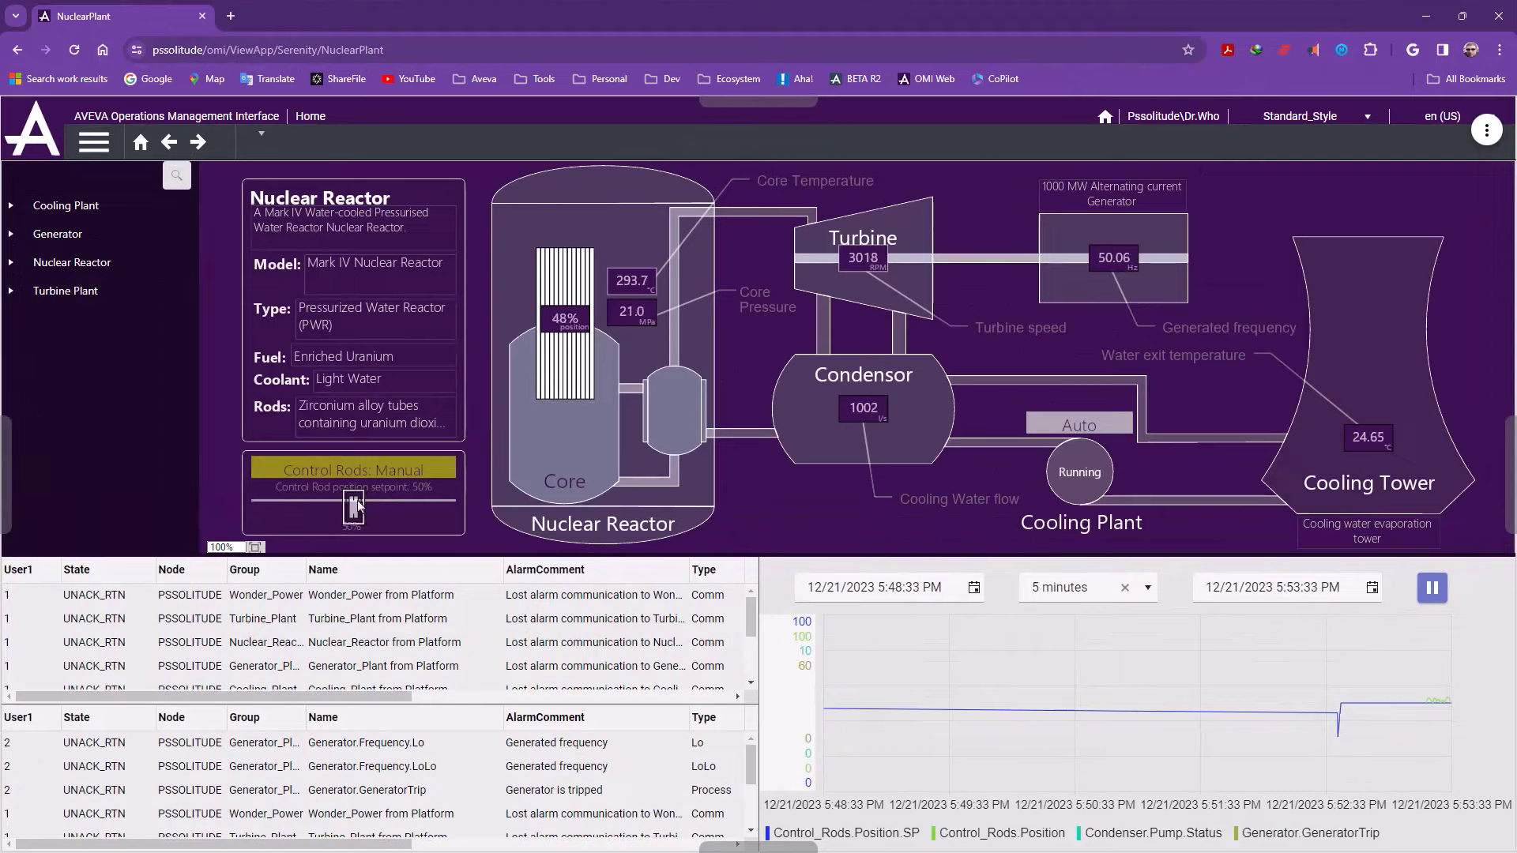
left_click_drag(353, 505, 274, 505)
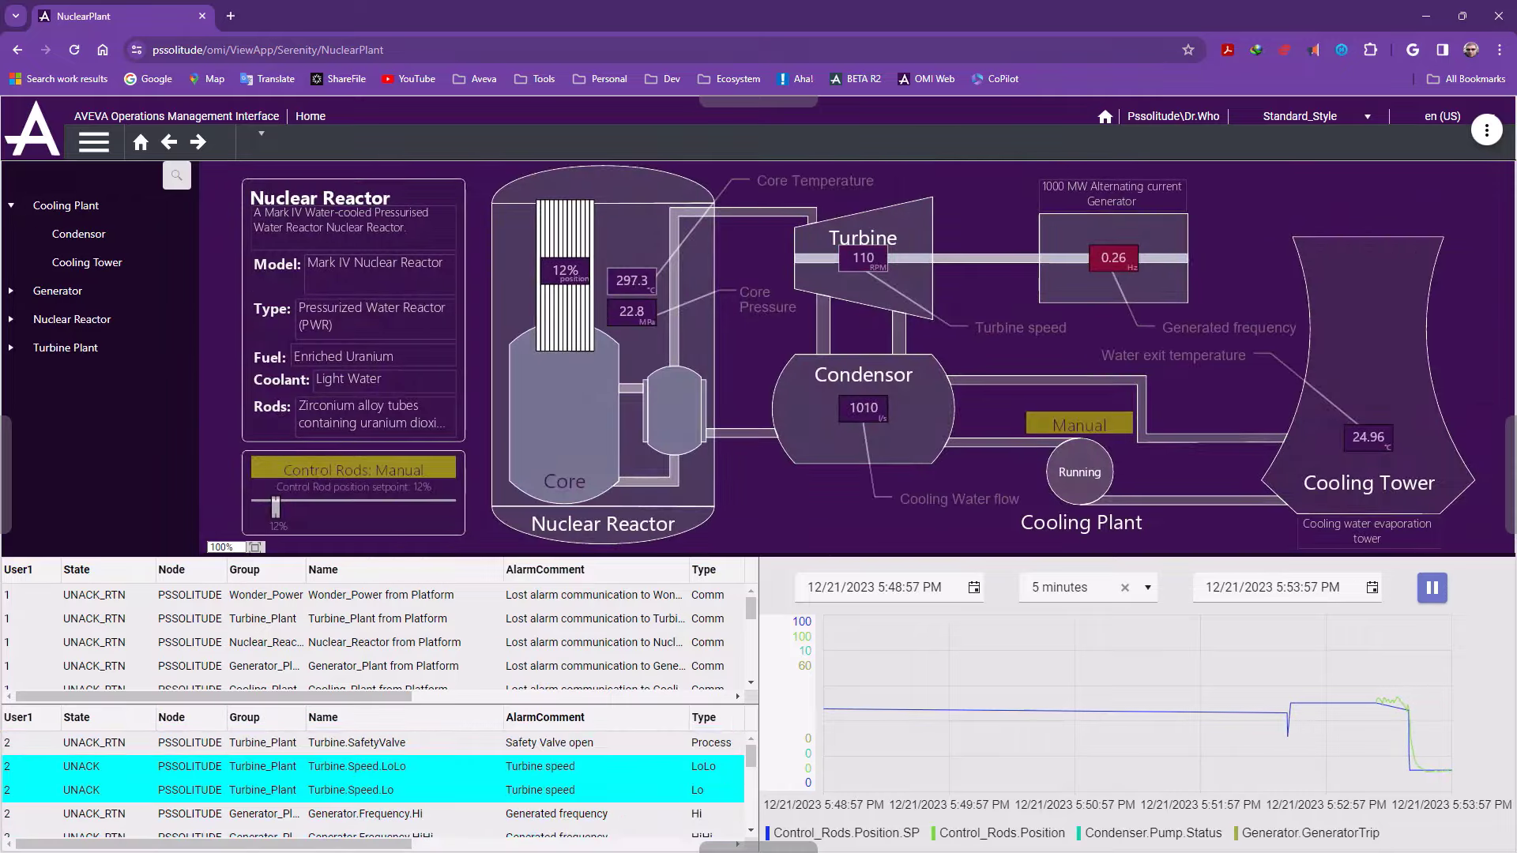
left_click(78, 233)
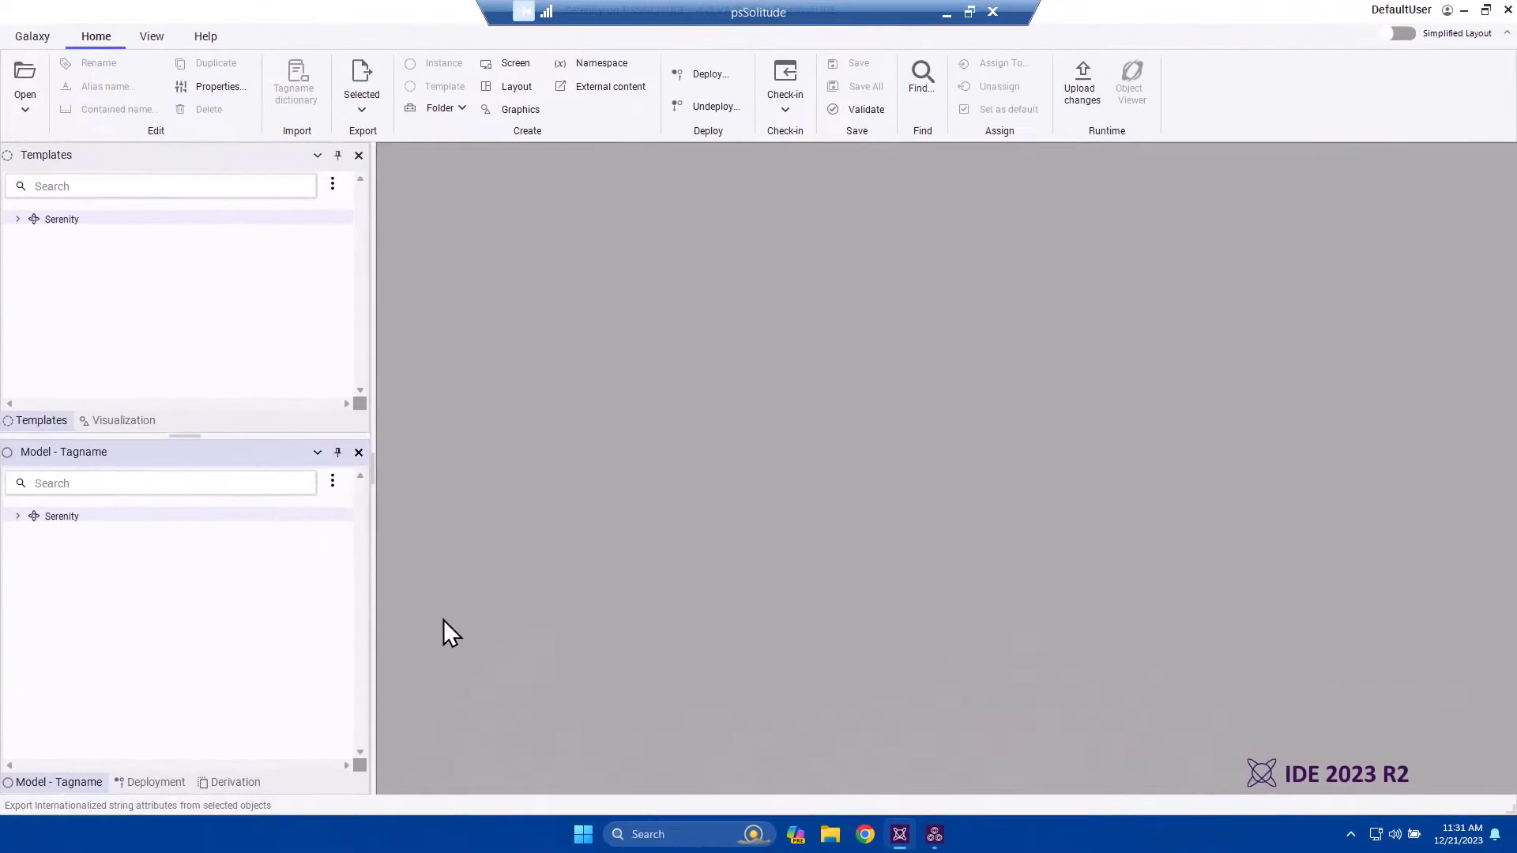
Step: Filter the Model - Tagname hierarchy to 'valve' and show the matches as a flat list
type("v")
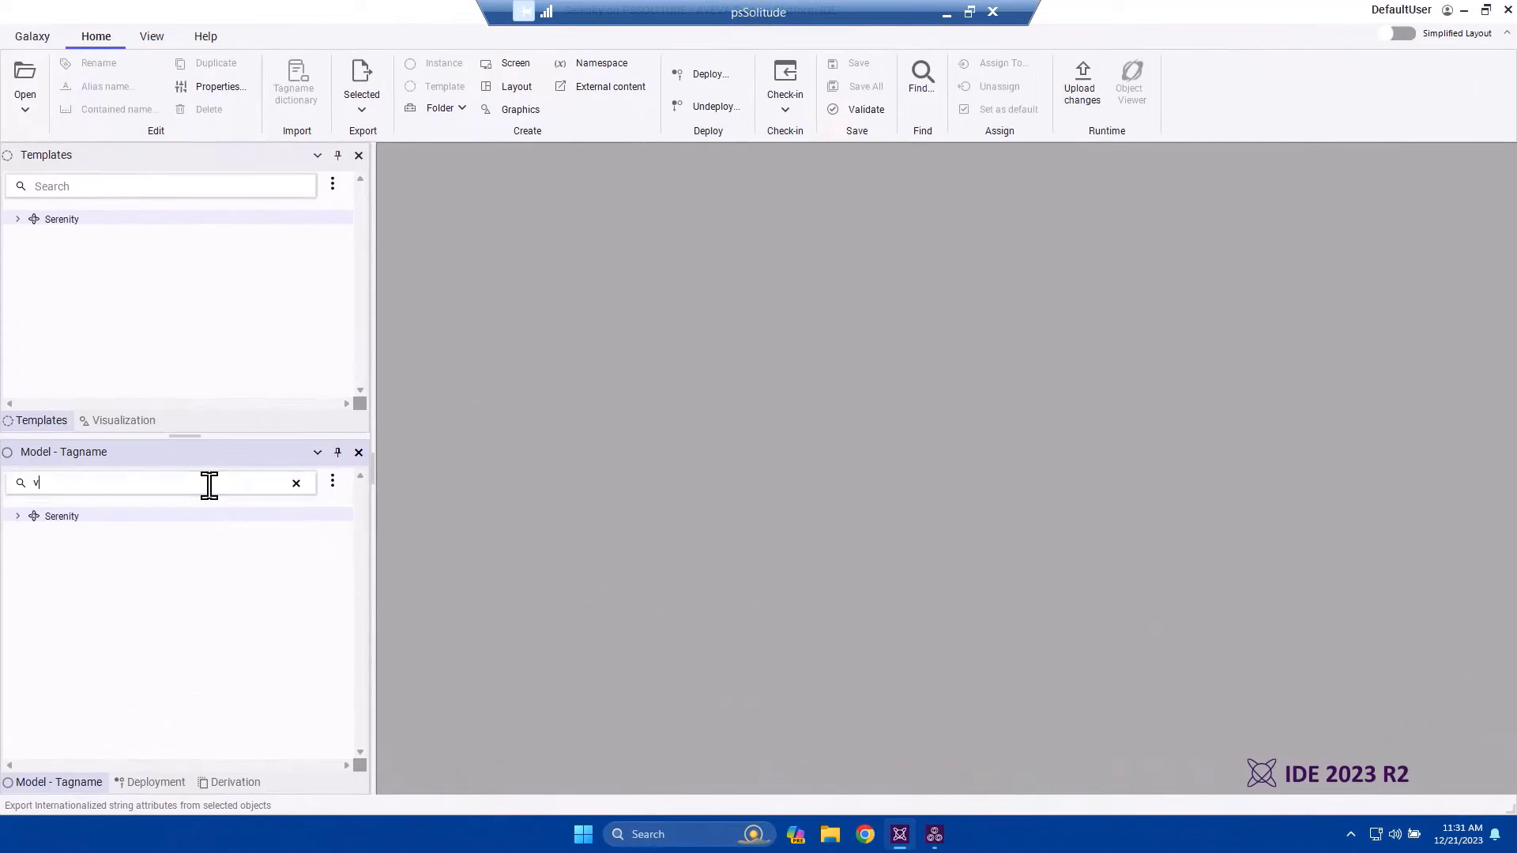
type("alve")
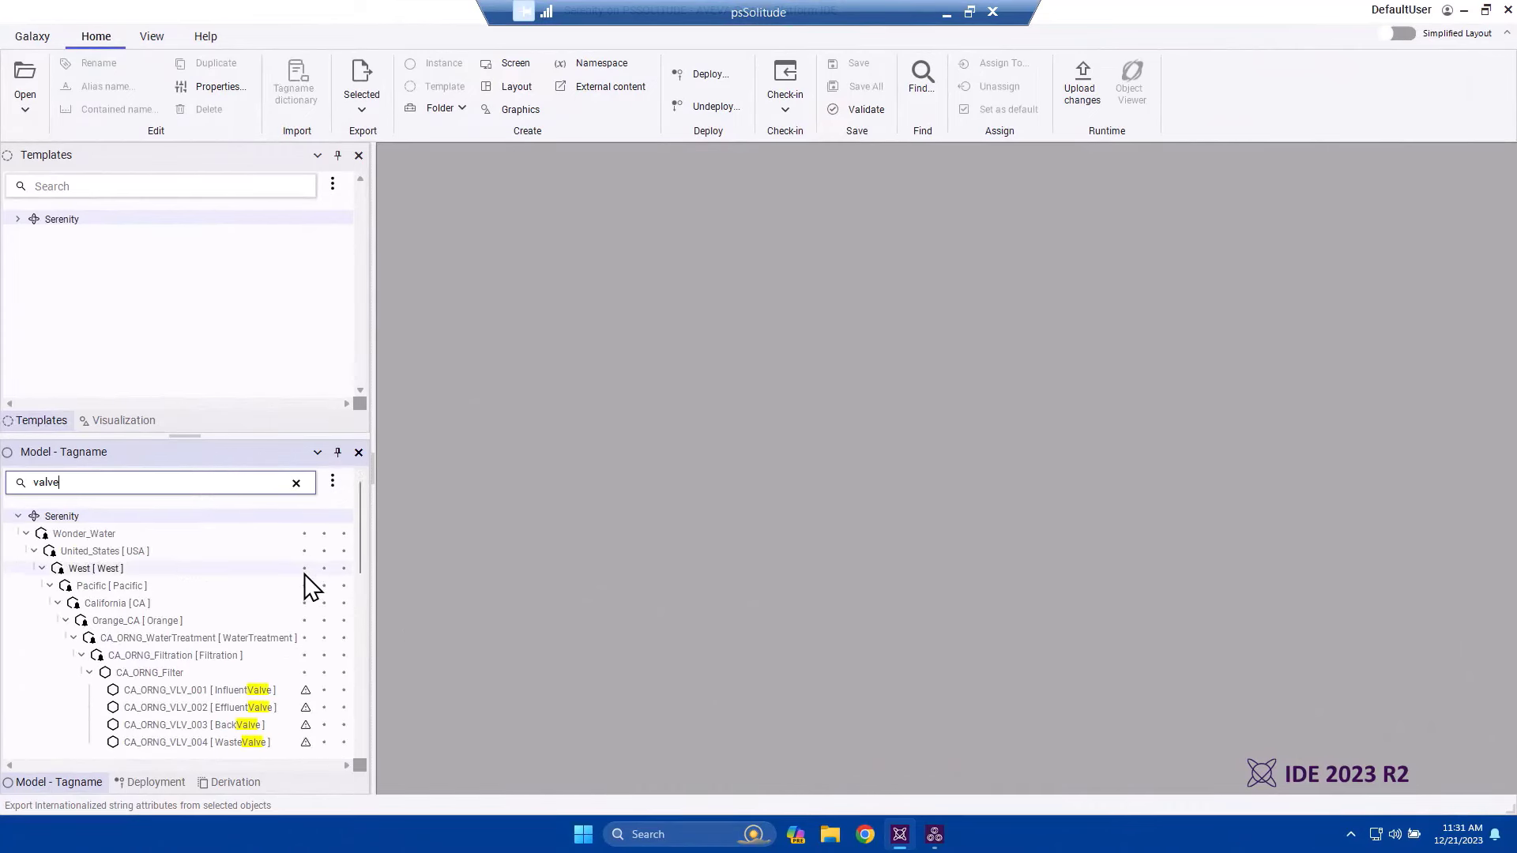
scroll("down", 3)
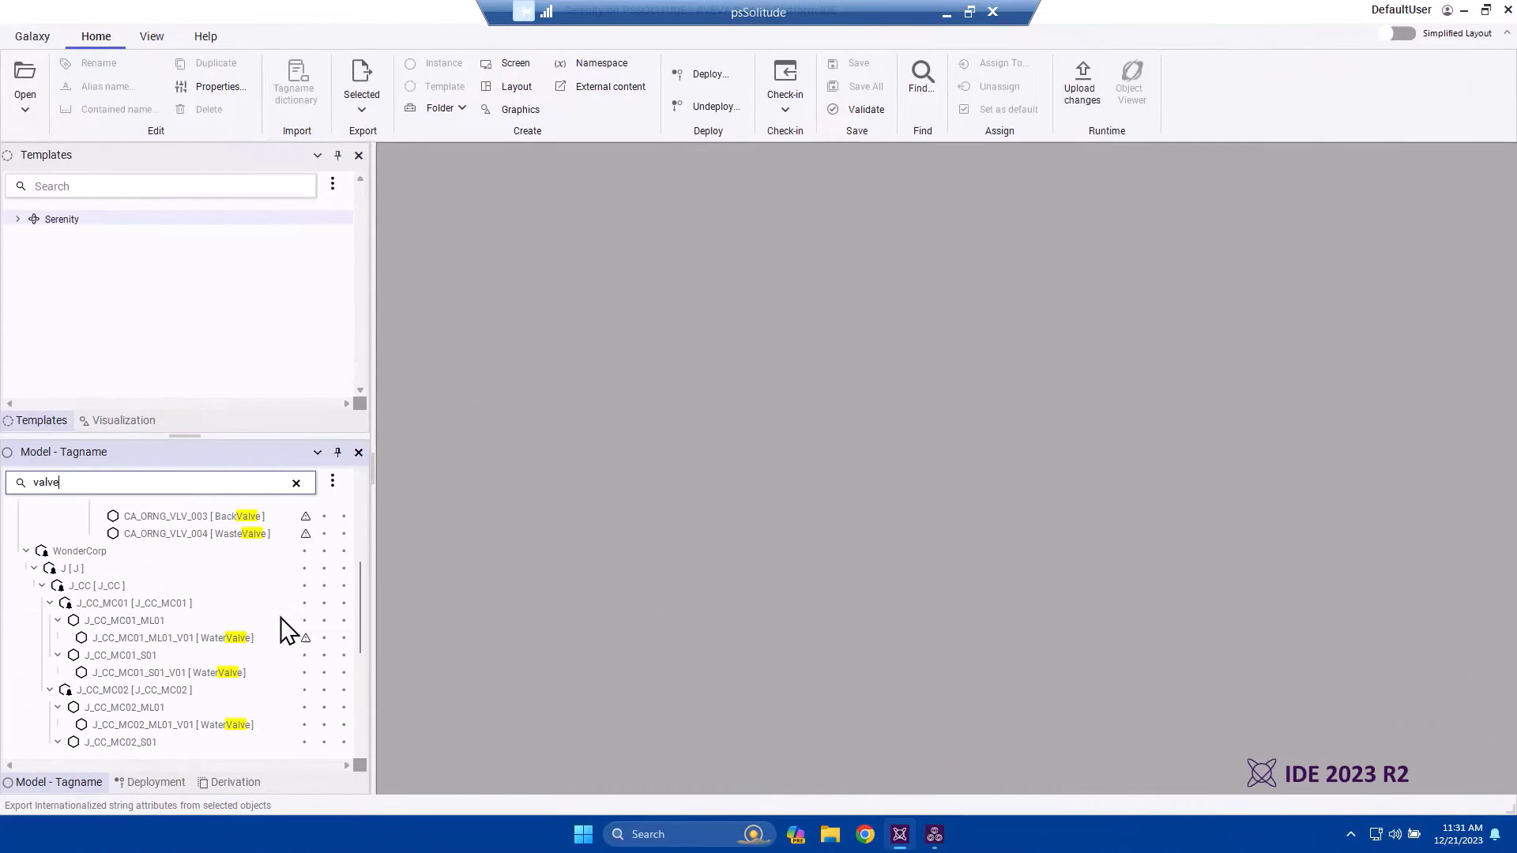
left_click(332, 479)
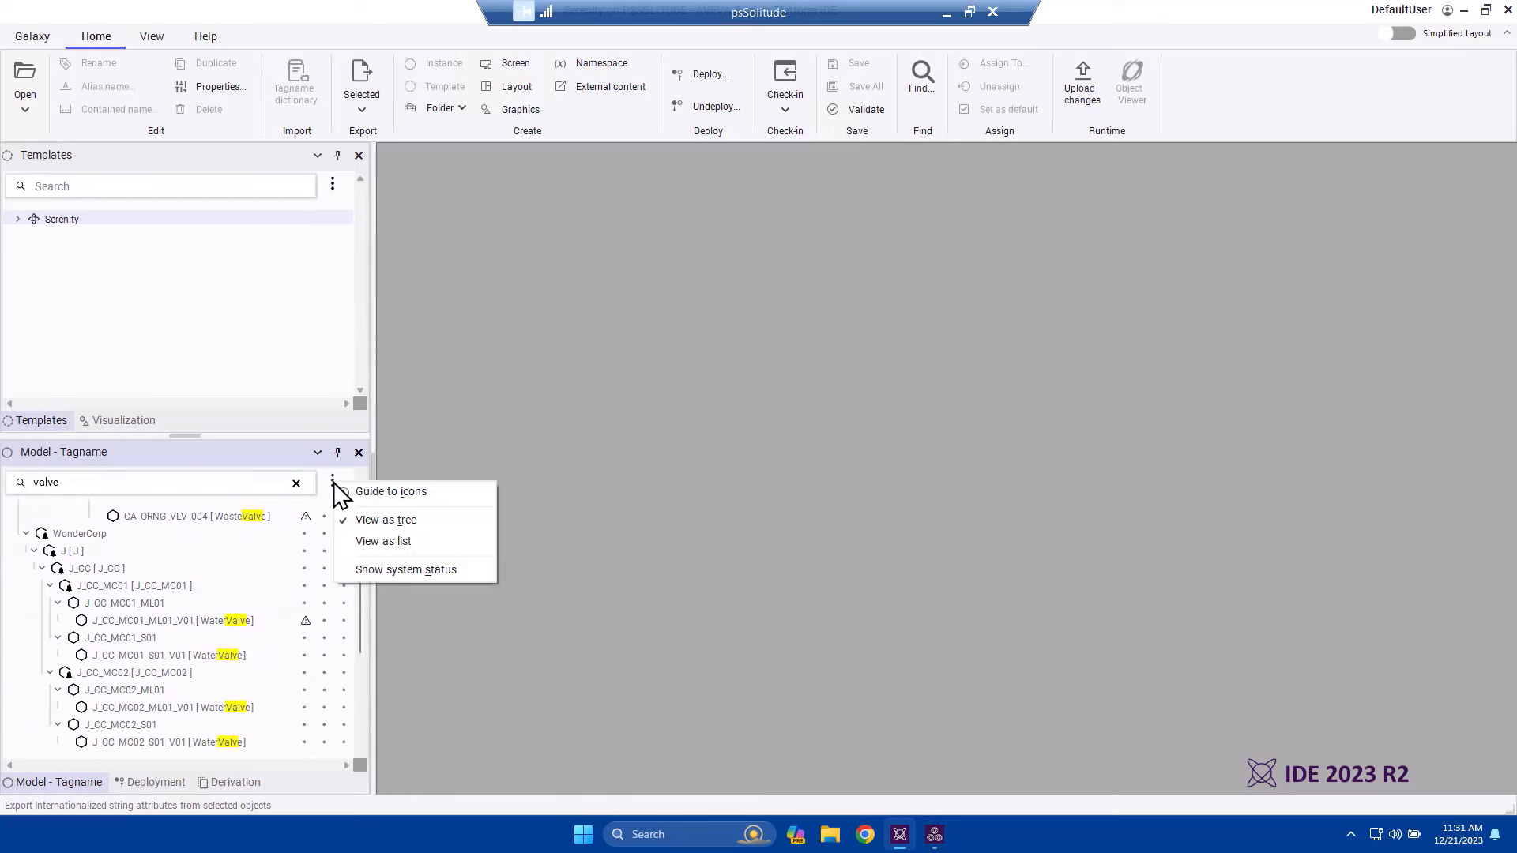
left_click(382, 540)
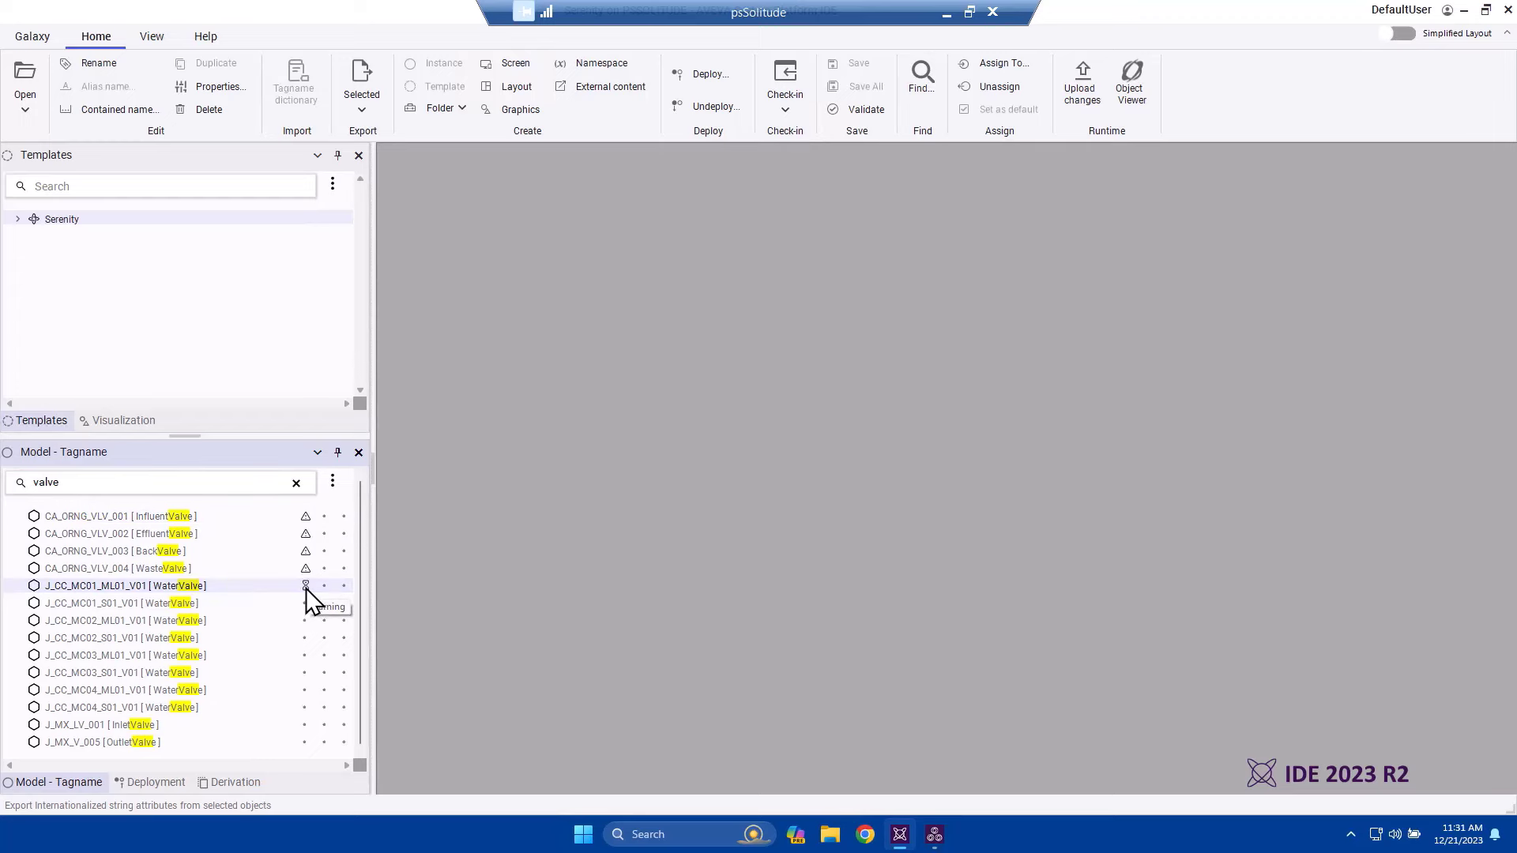
Step: Open a matching valve object and change the model list display option again
double_click(125, 586)
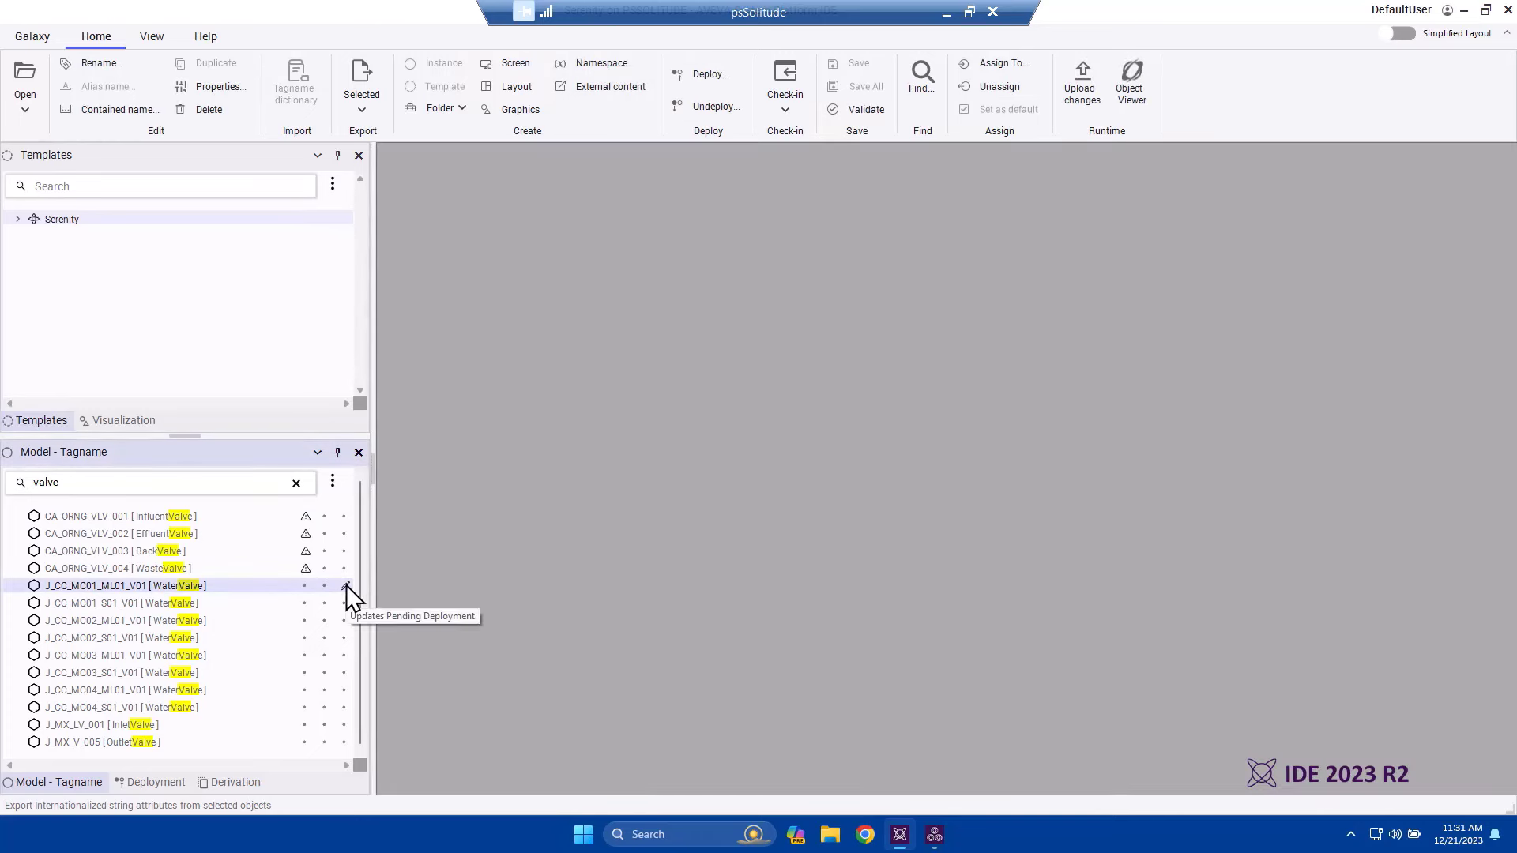
mouse_move(344, 571)
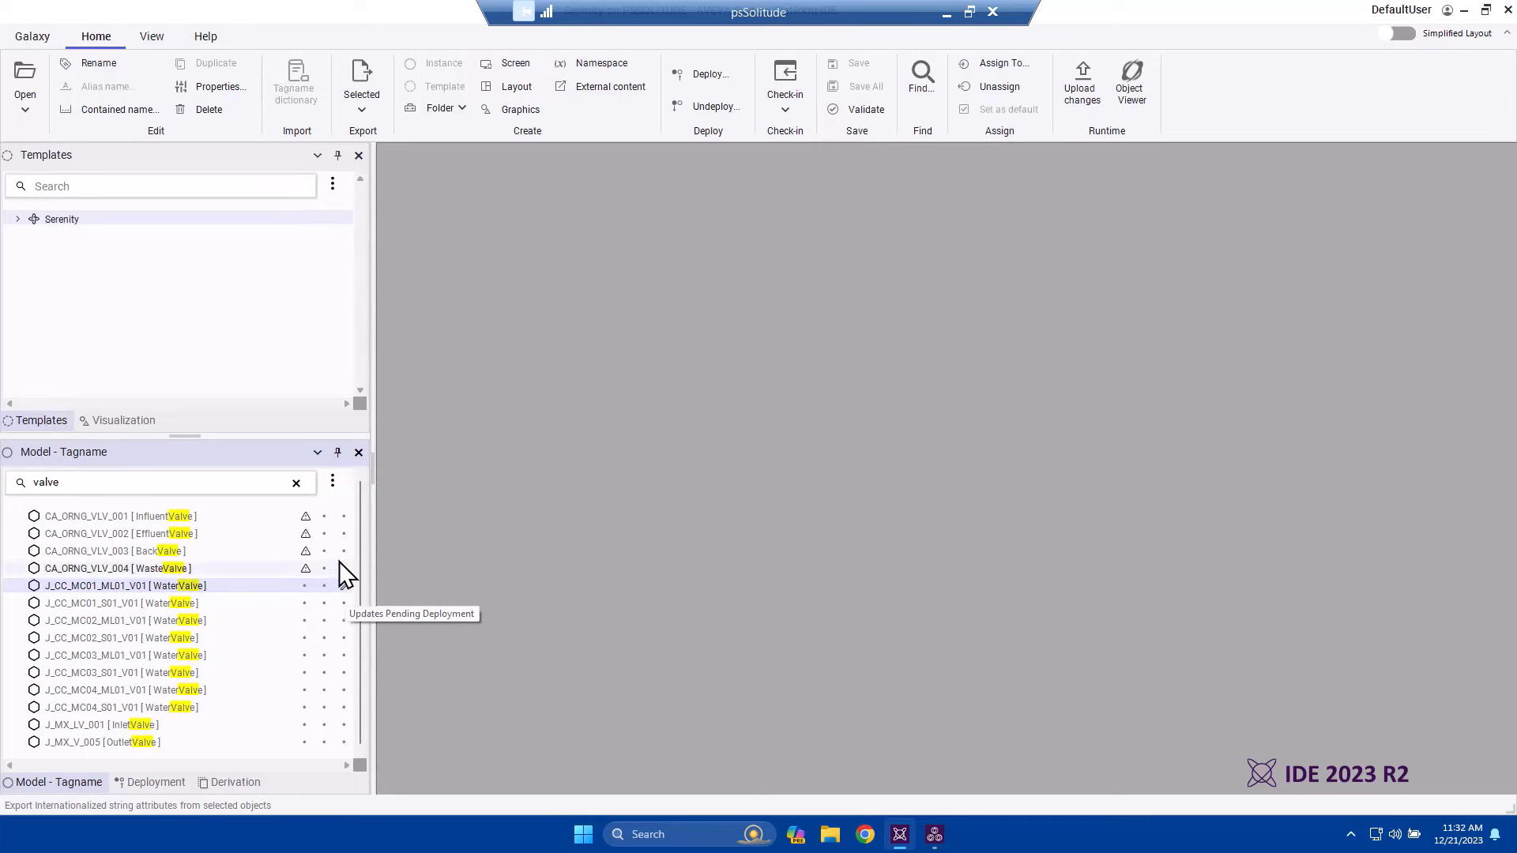
left_click(332, 478)
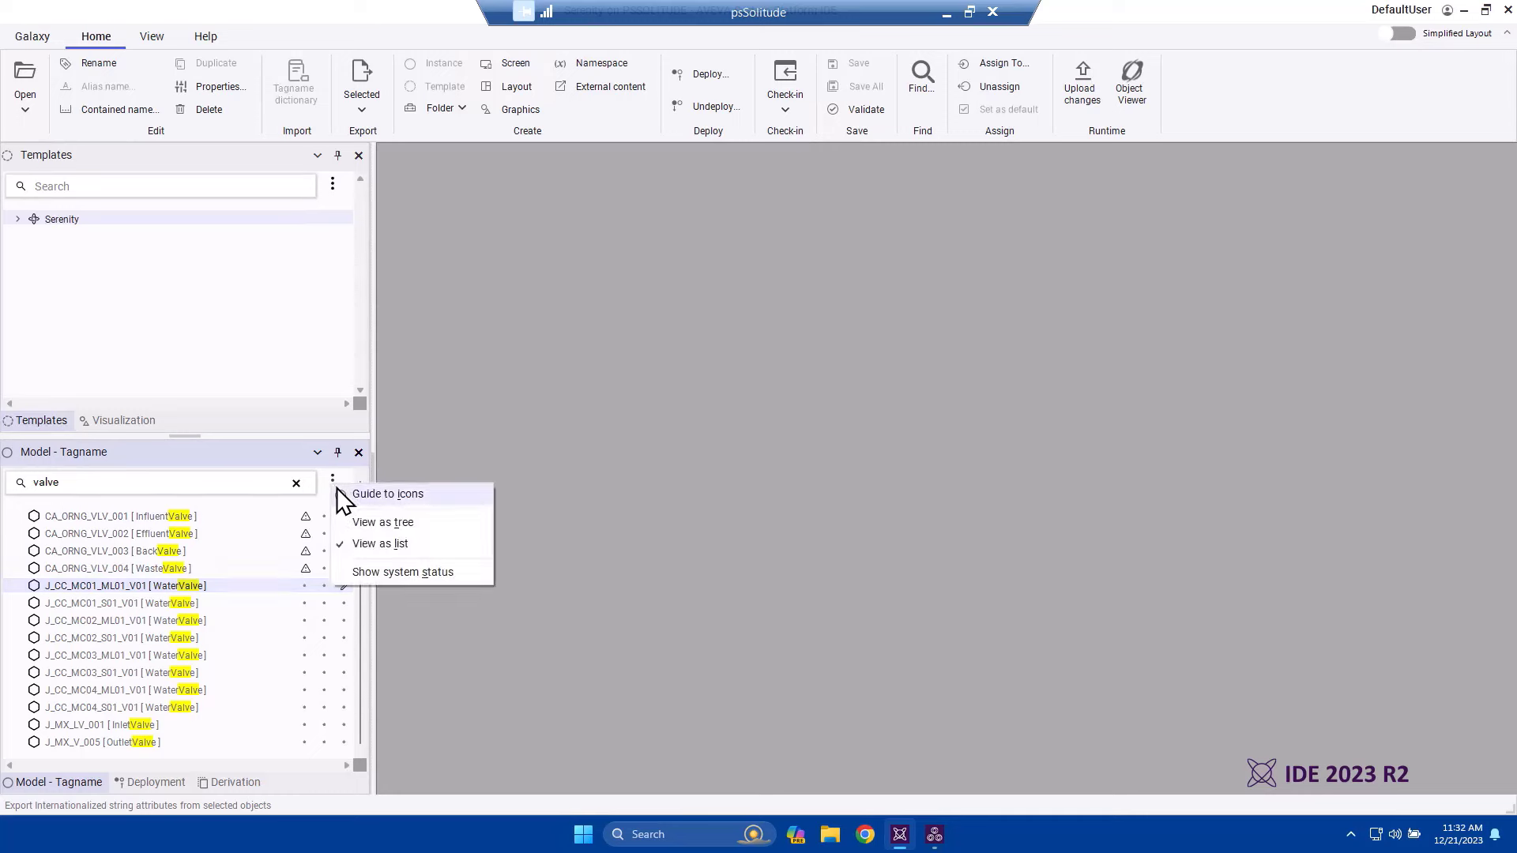
left_click(387, 493)
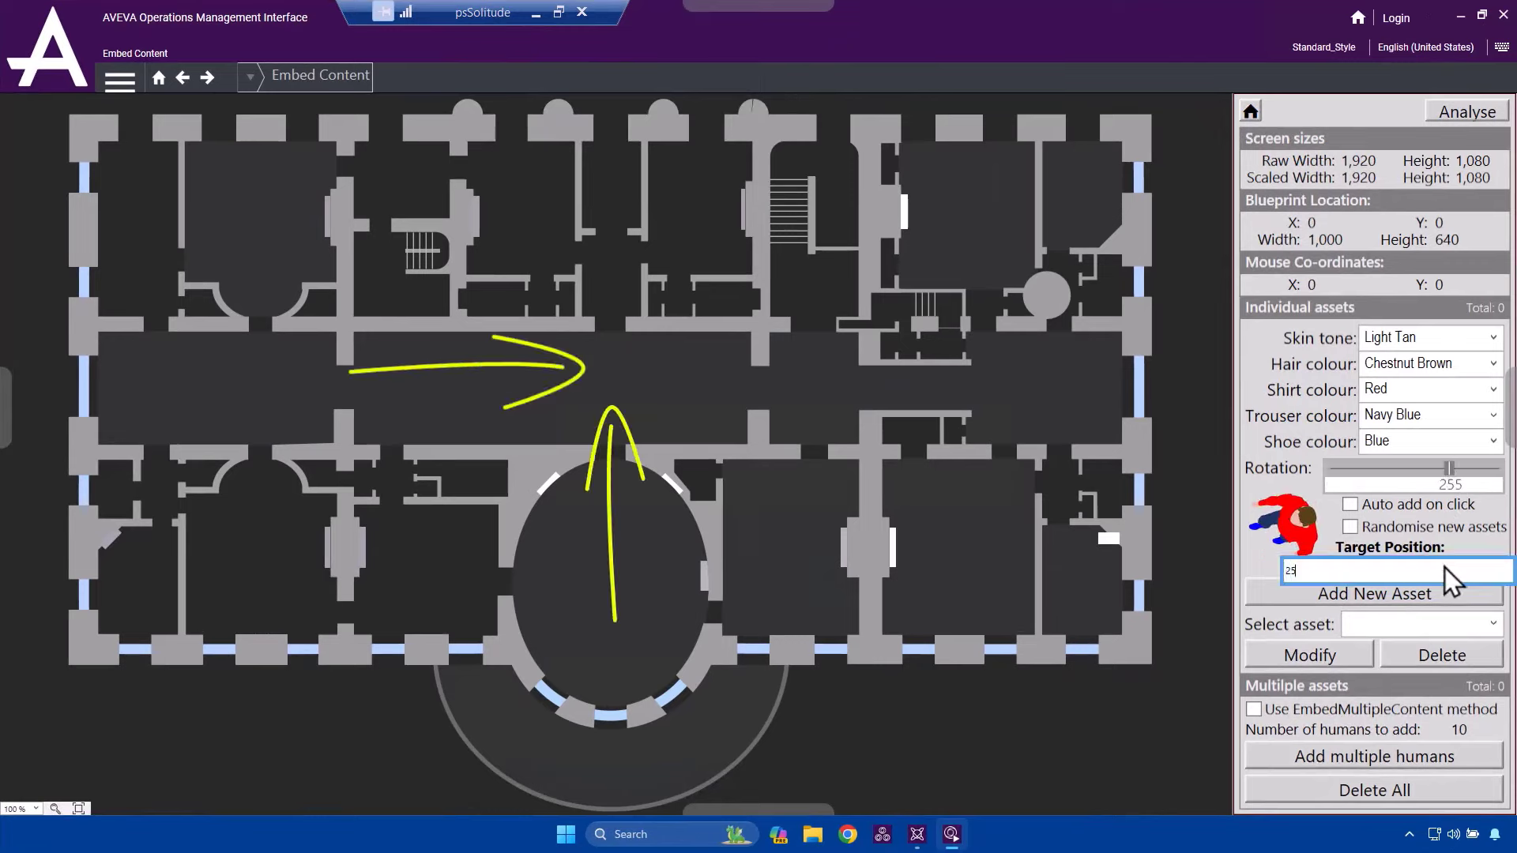
Step: Add and delete human assets on the embedded floor plan, then pick the red-shirted human in the central corridor
left_click(1371, 594)
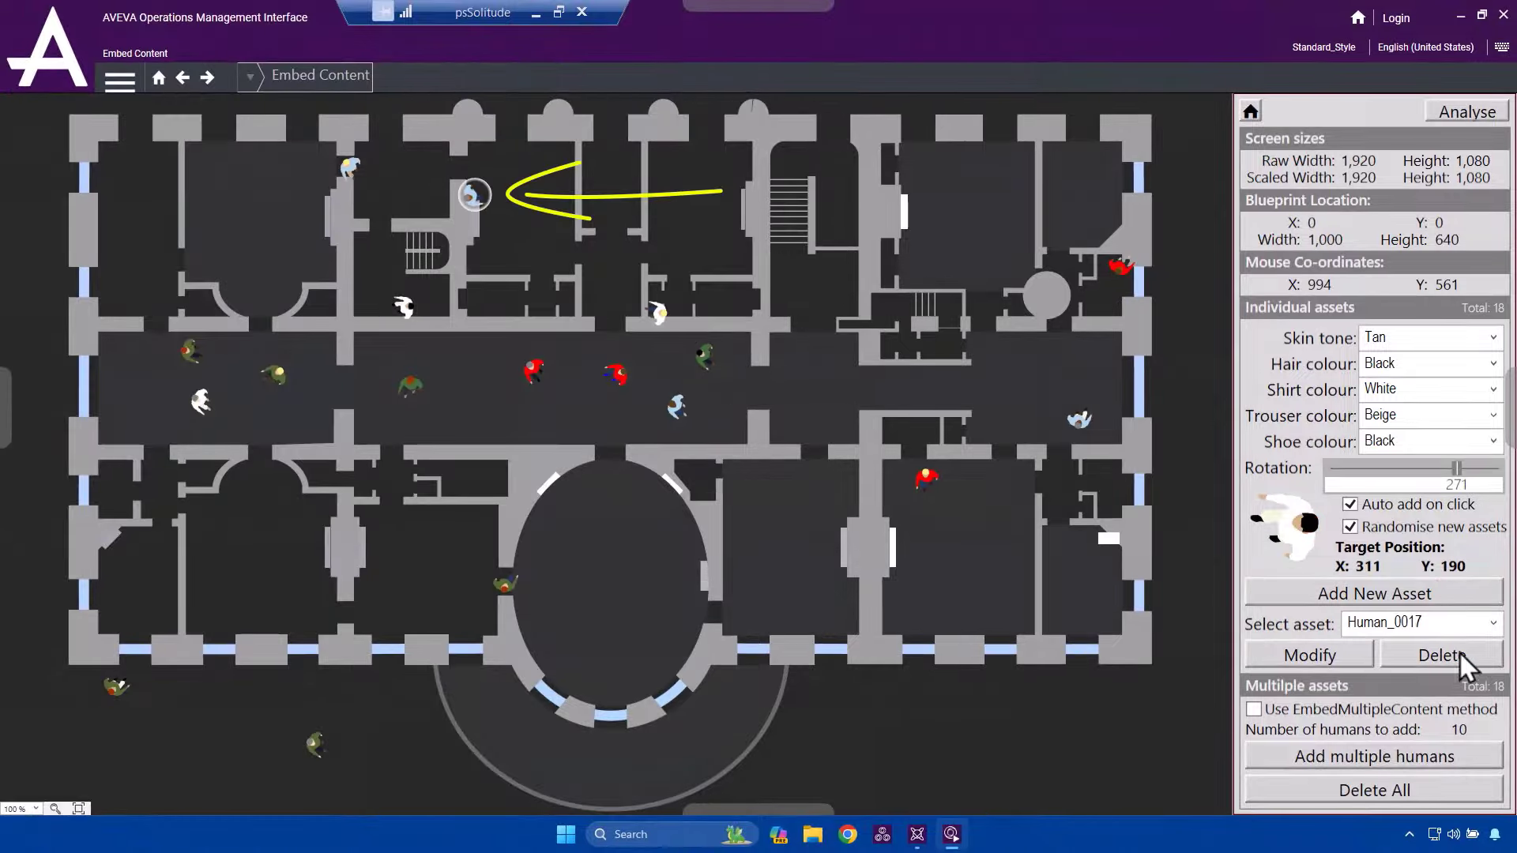
left_click(1440, 655)
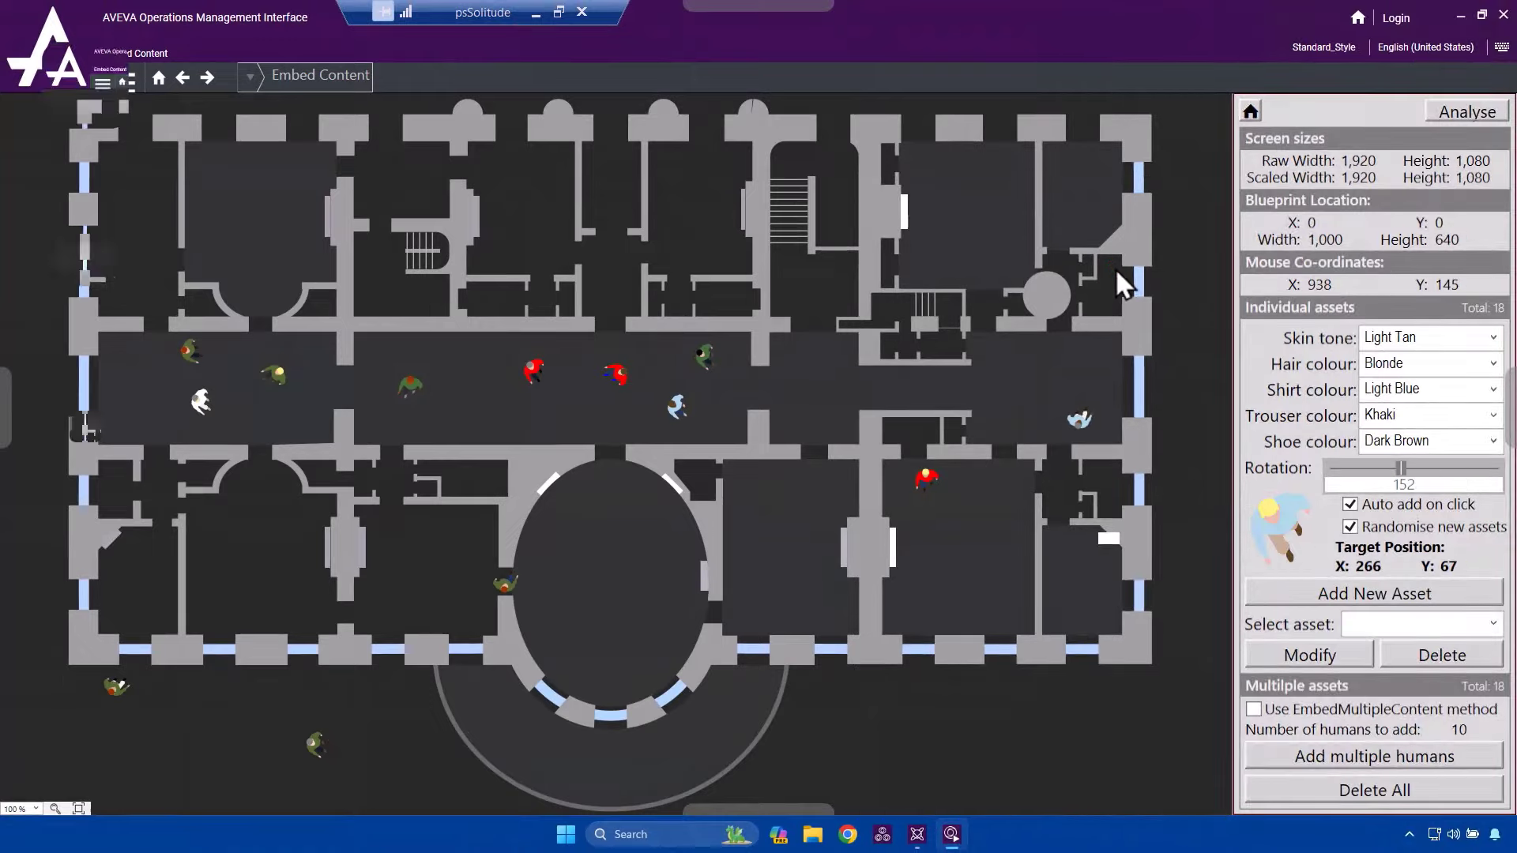
left_click(587, 421)
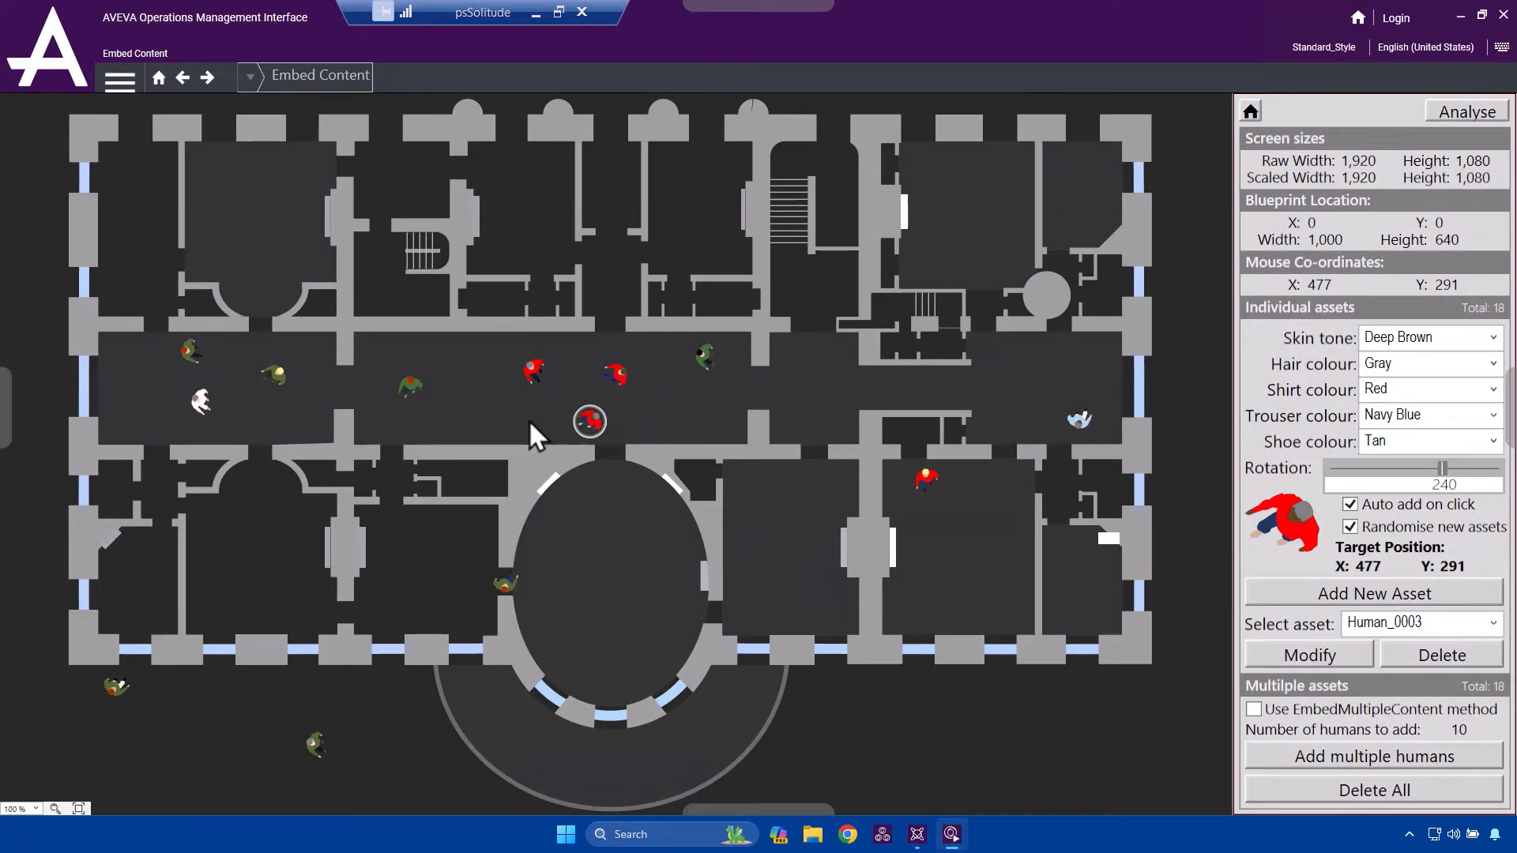
left_click(576, 411)
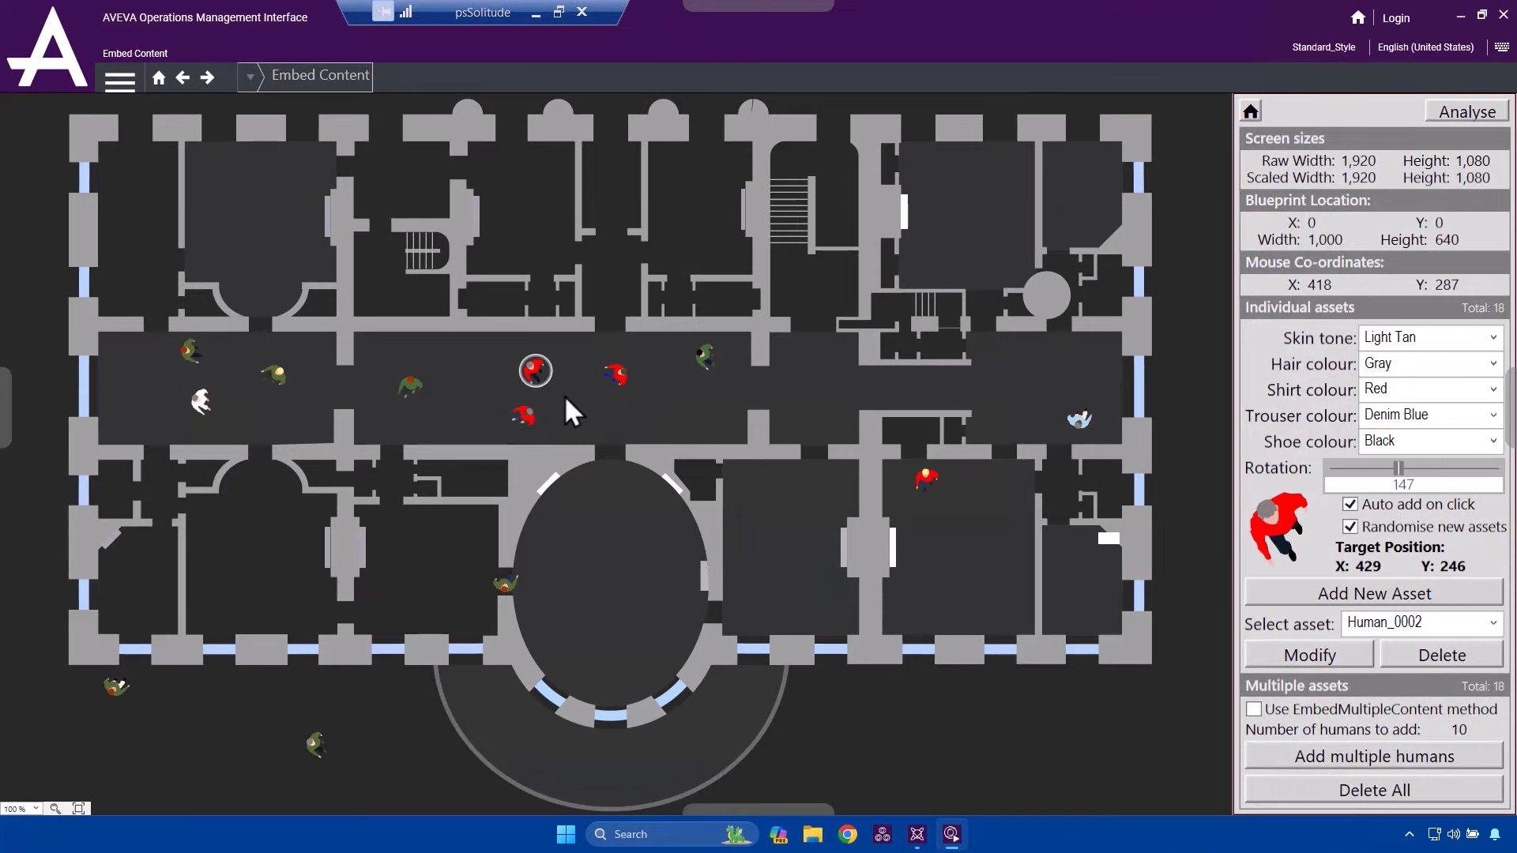
left_click(660, 383)
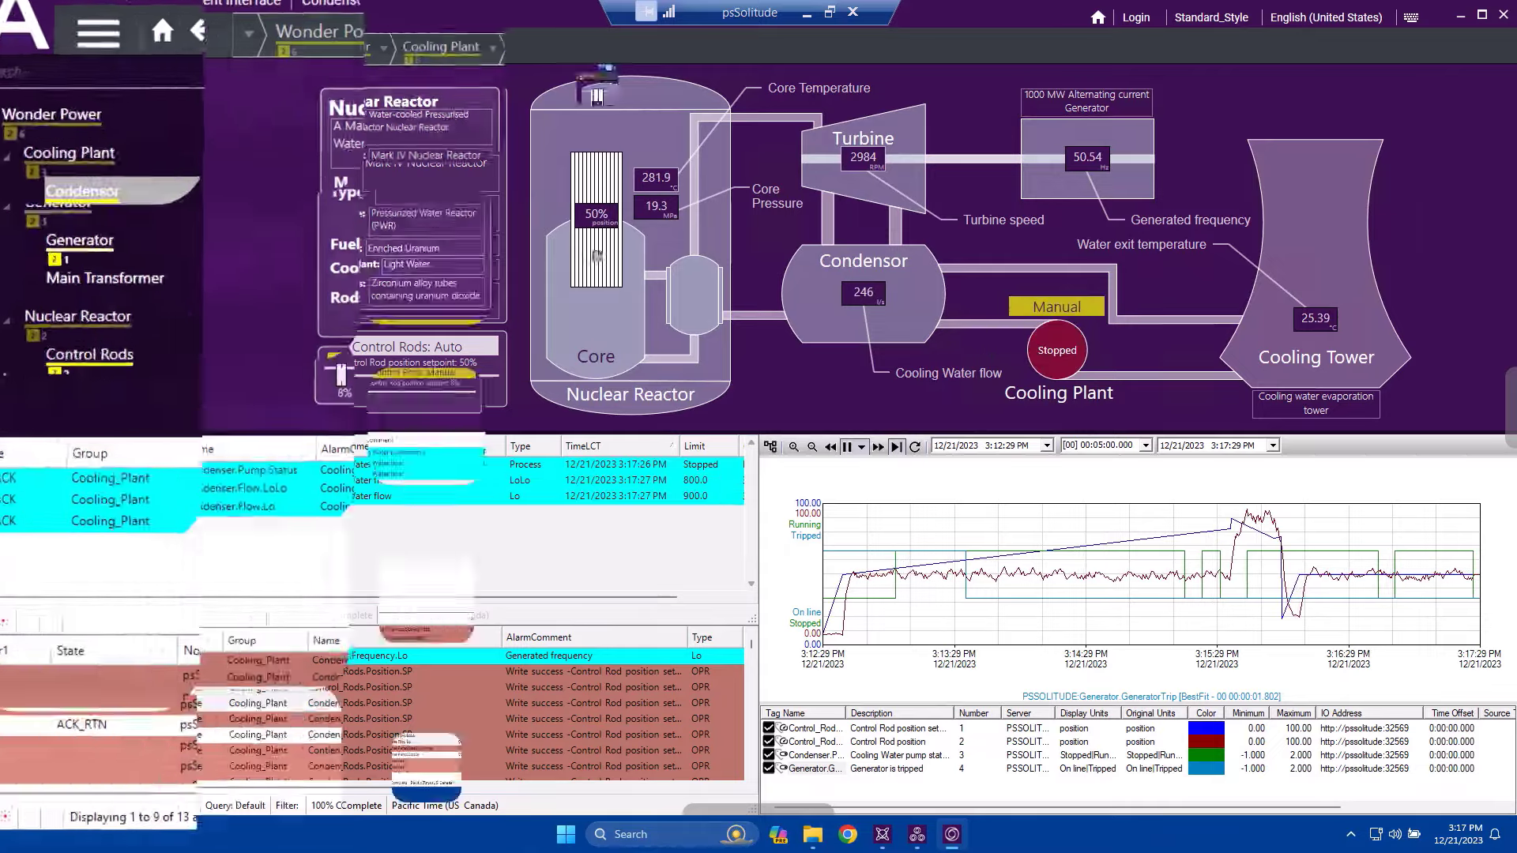
Step: Switch the OMI interface language to German (Germany)
left_click(1327, 18)
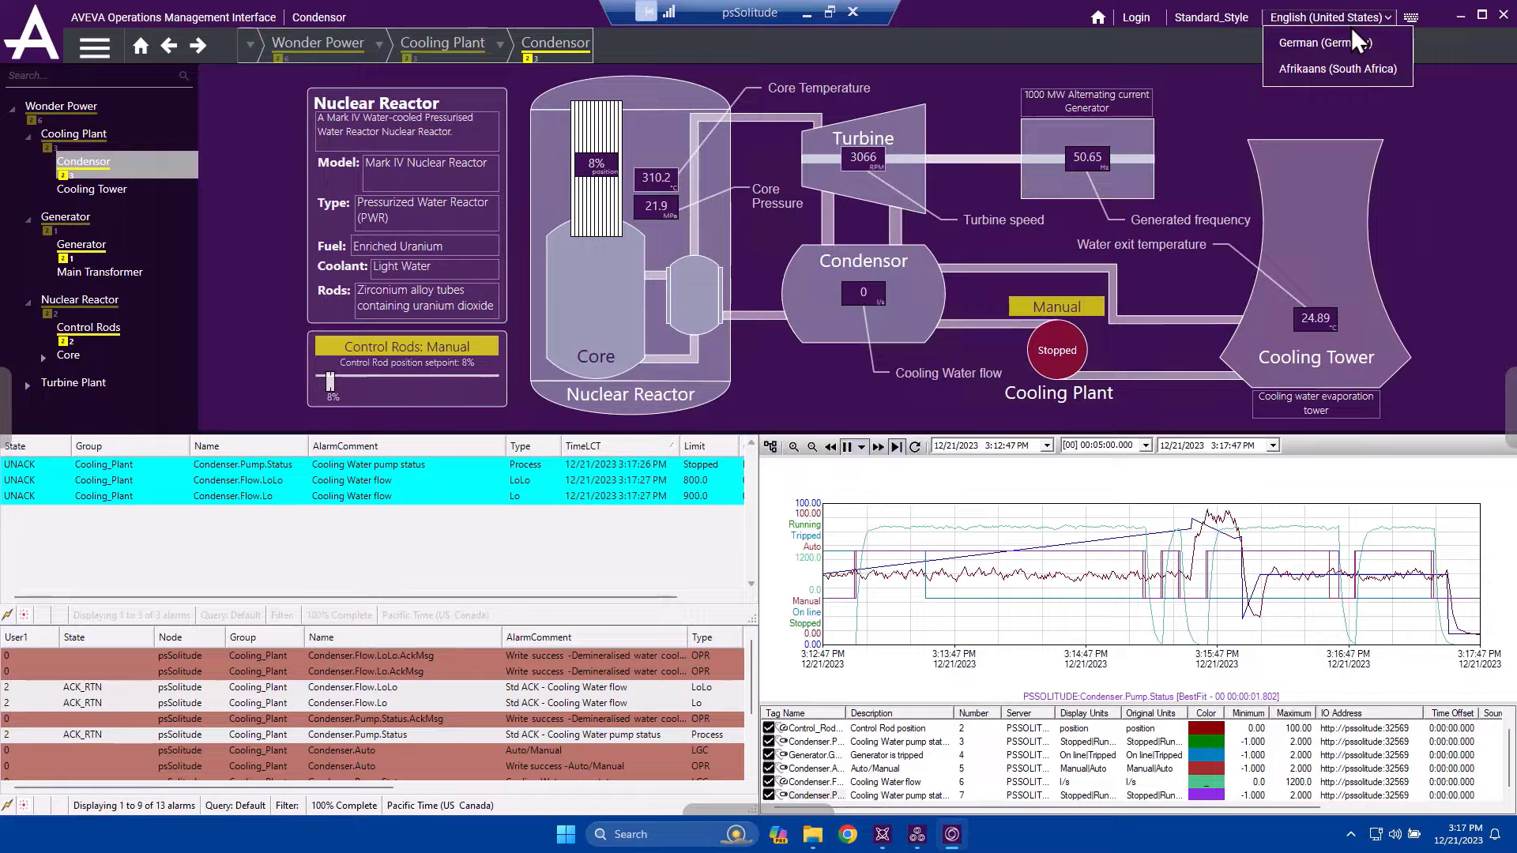
left_click(1314, 42)
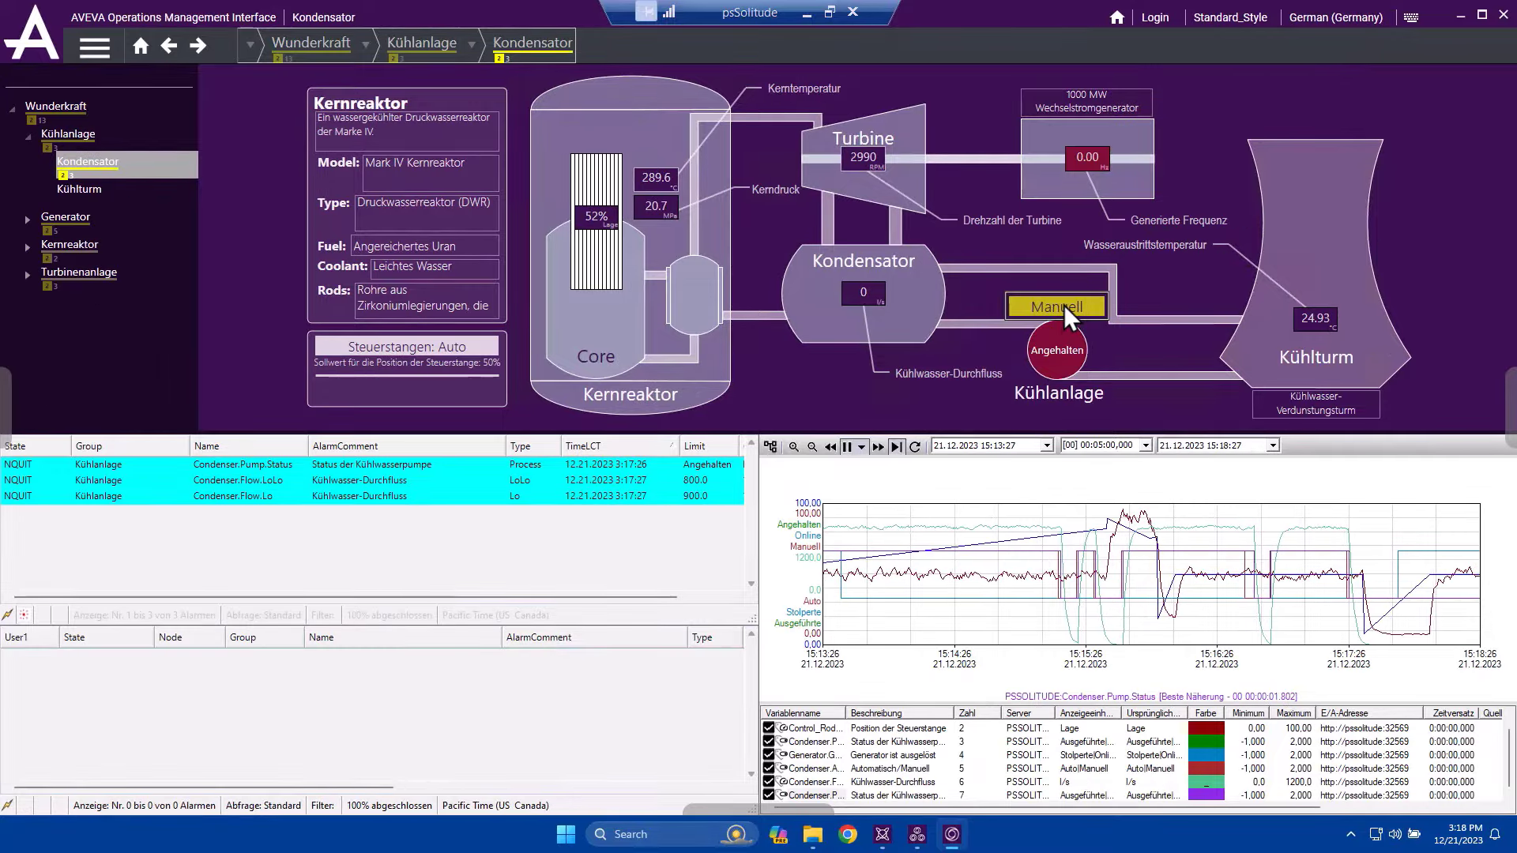
left_click(1056, 307)
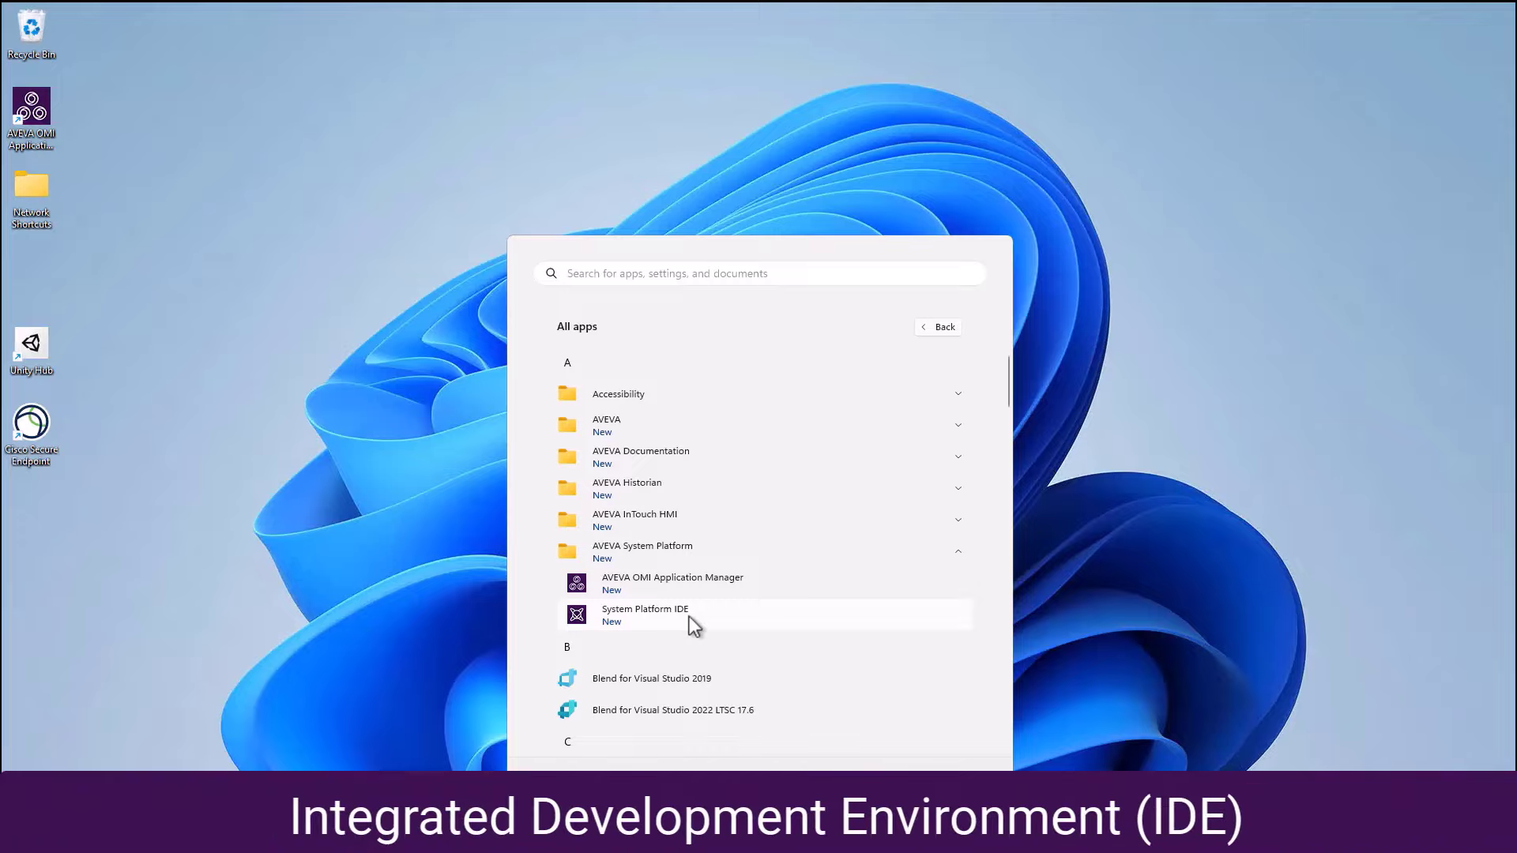
Step: Launch System Platform IDE and sign in through AVEVA Identity Manager with user name and password
left_click(645, 615)
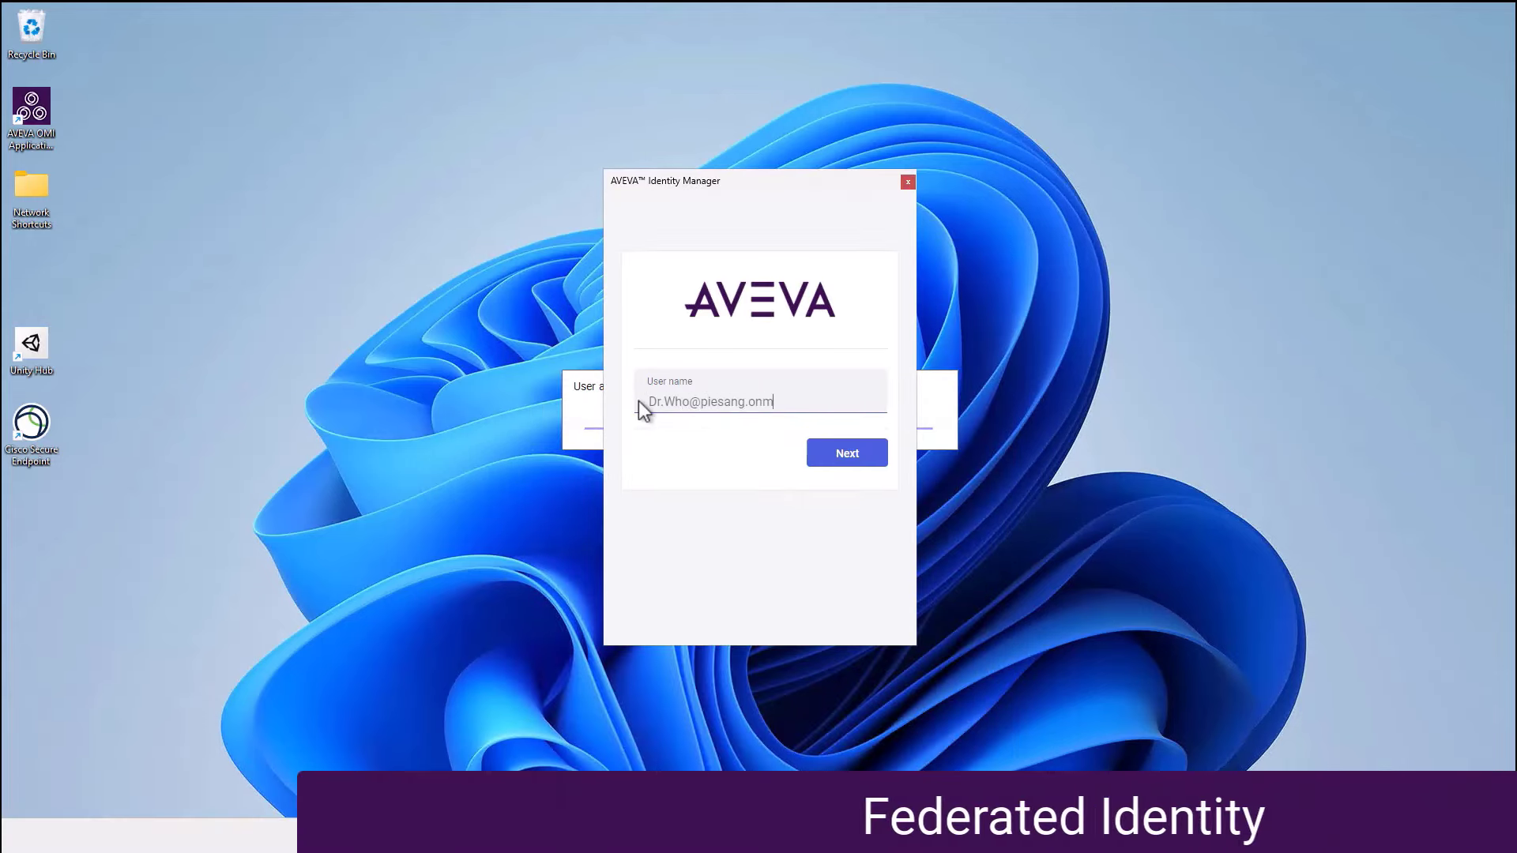
left_click(845, 452)
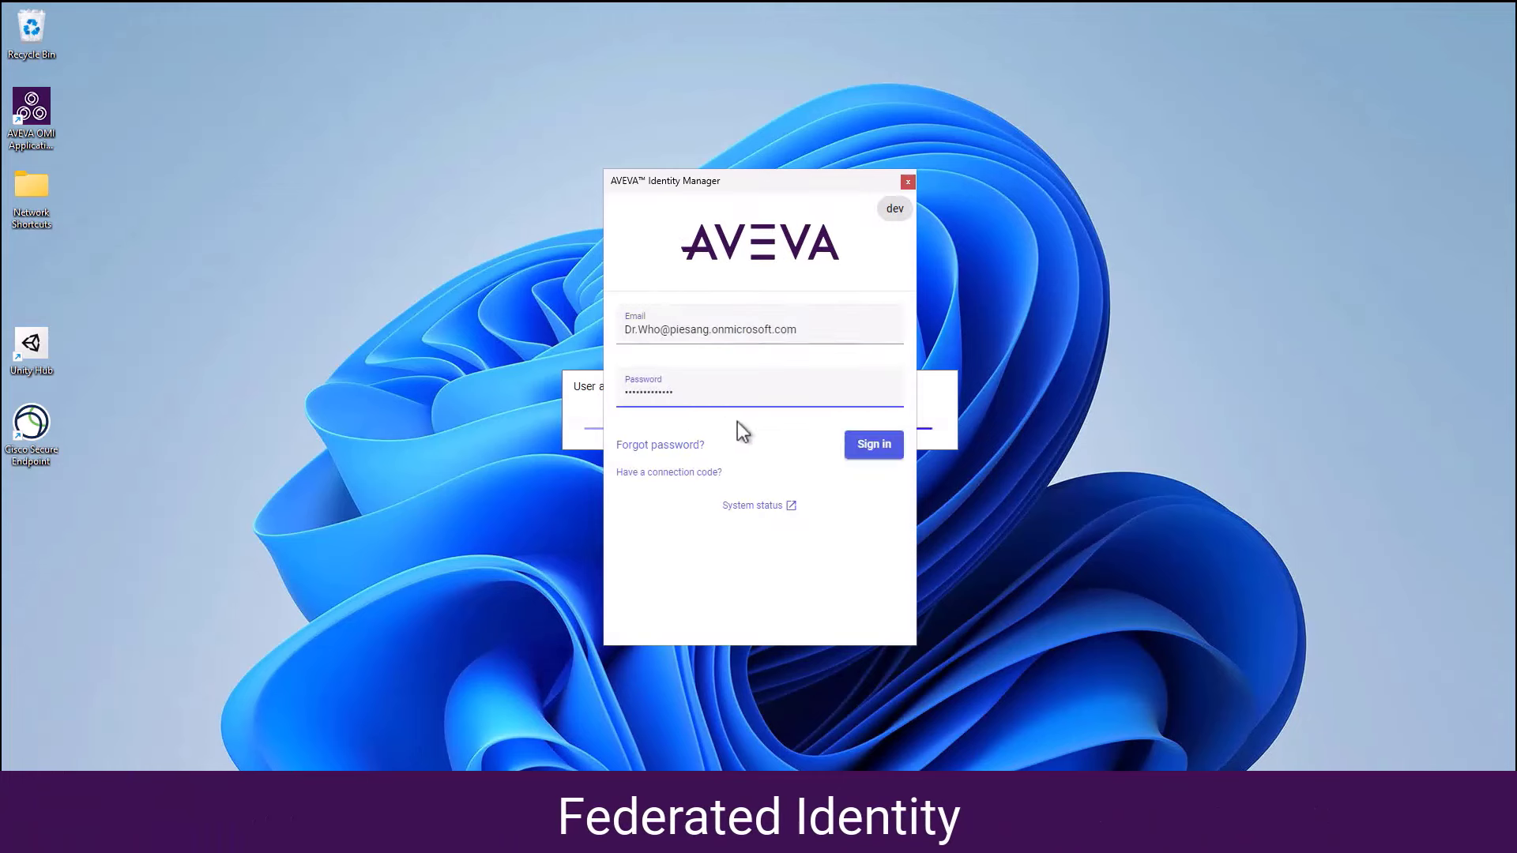
left_click(871, 444)
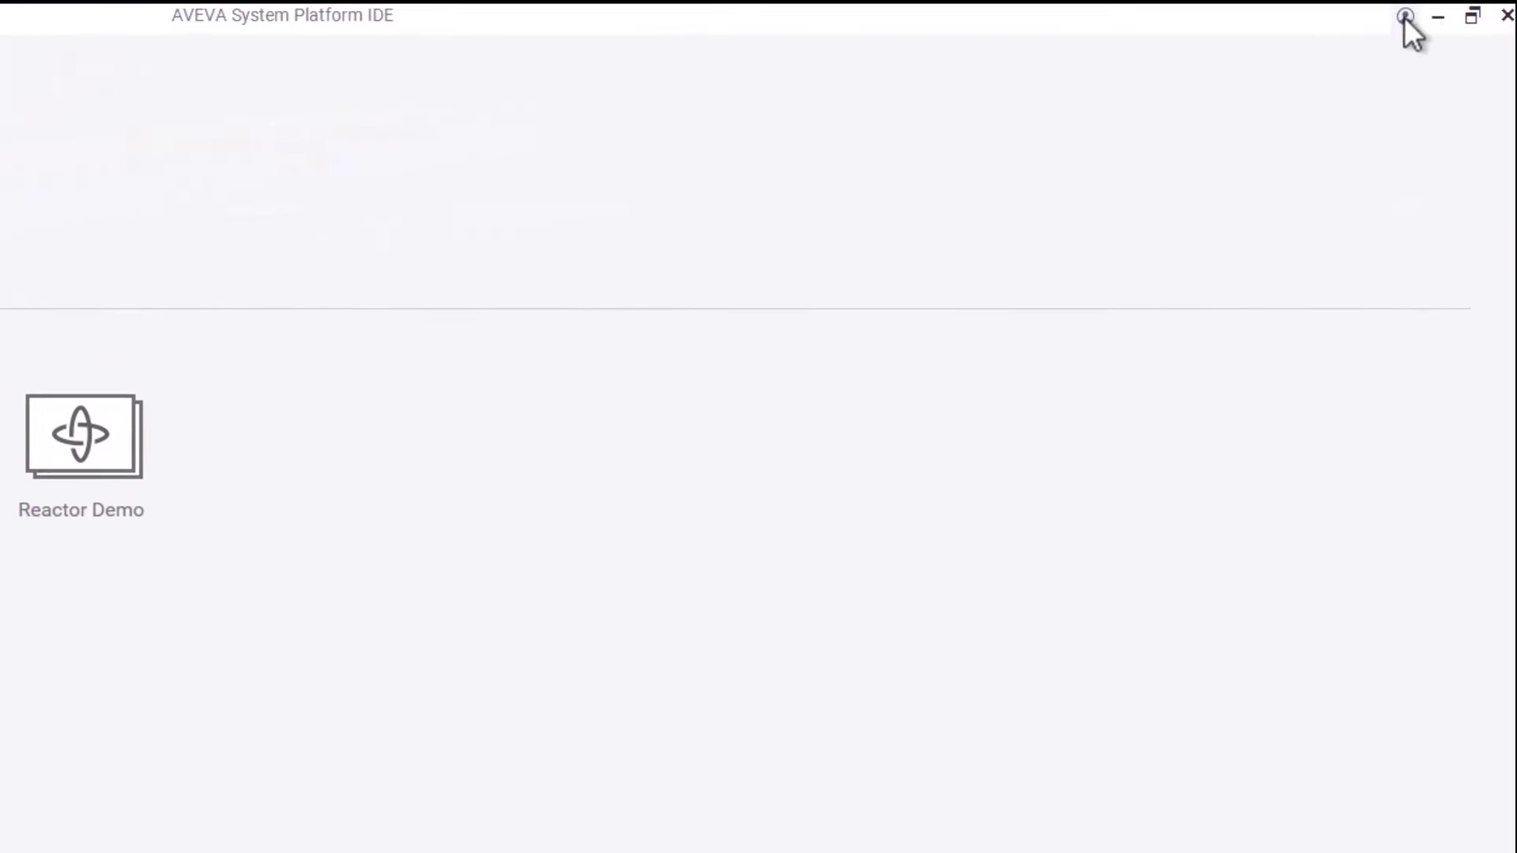
Step: View the account profile and the License page with its active subscription
left_click(1445, 11)
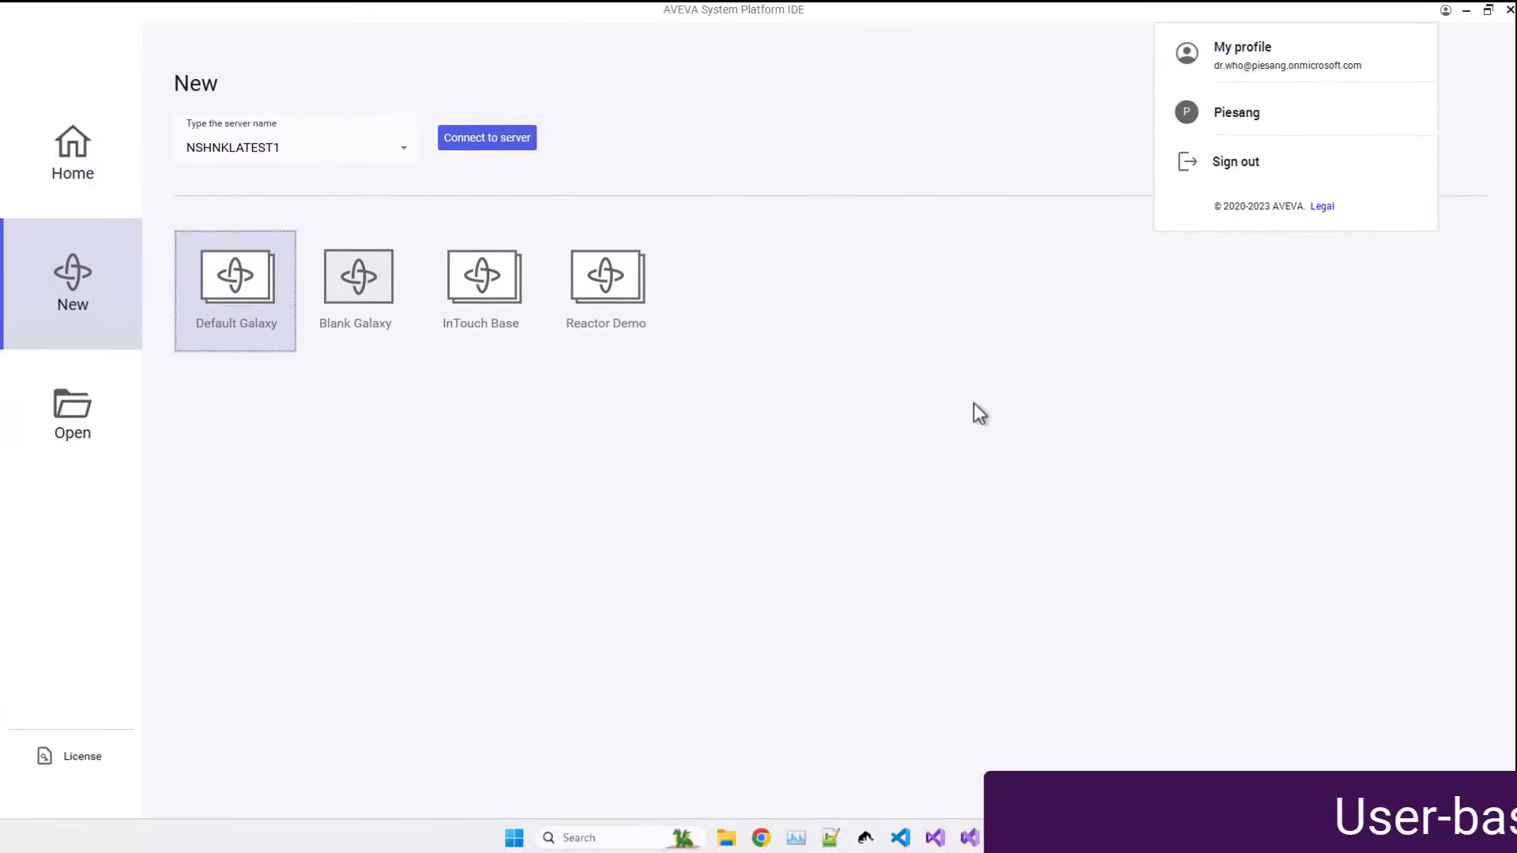
left_click(71, 755)
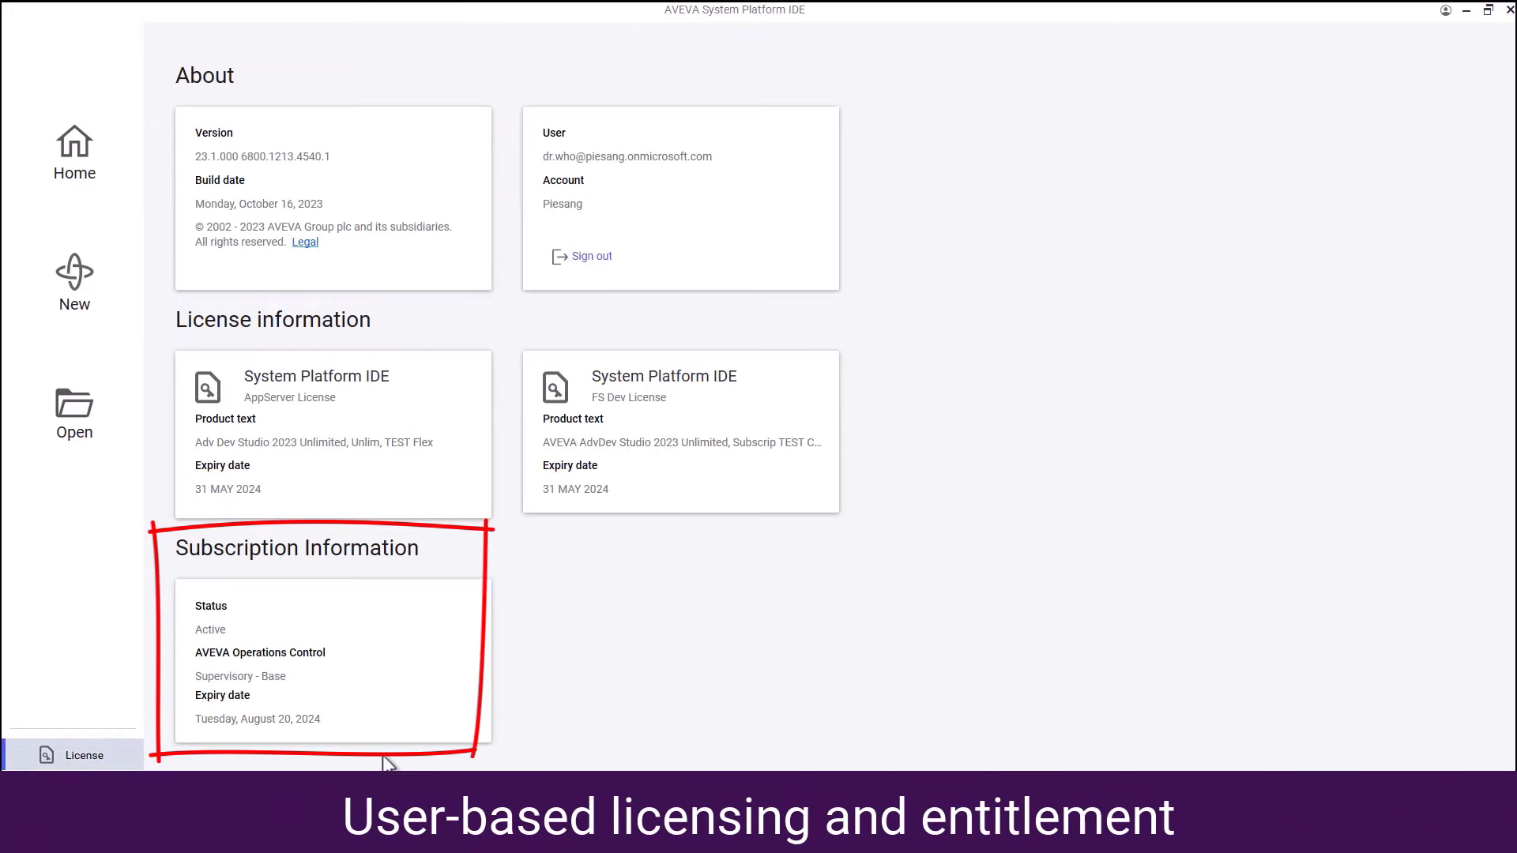
mouse_move(397, 763)
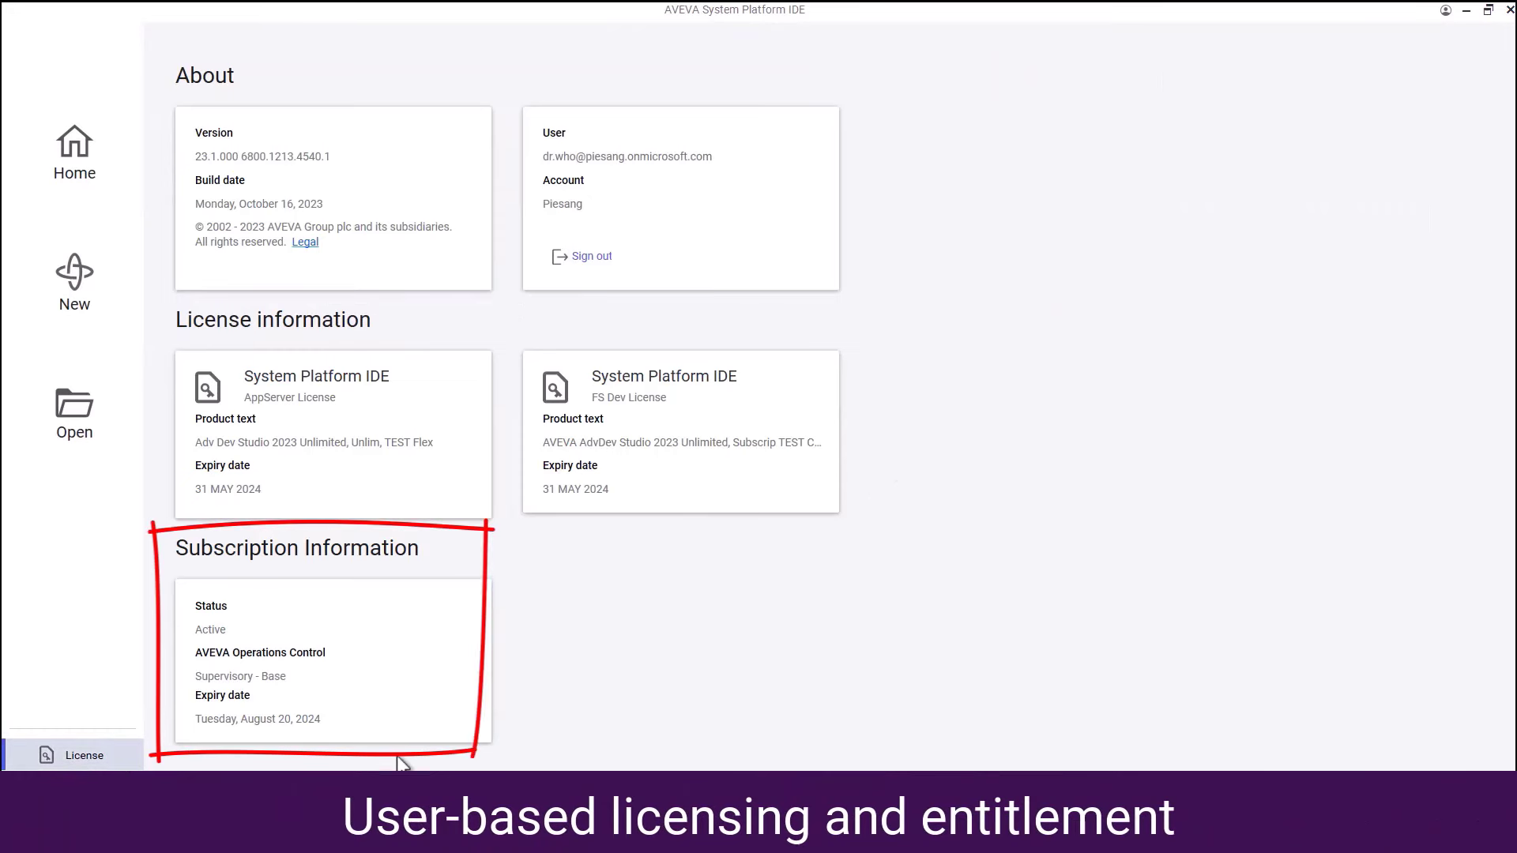
left_click(74, 151)
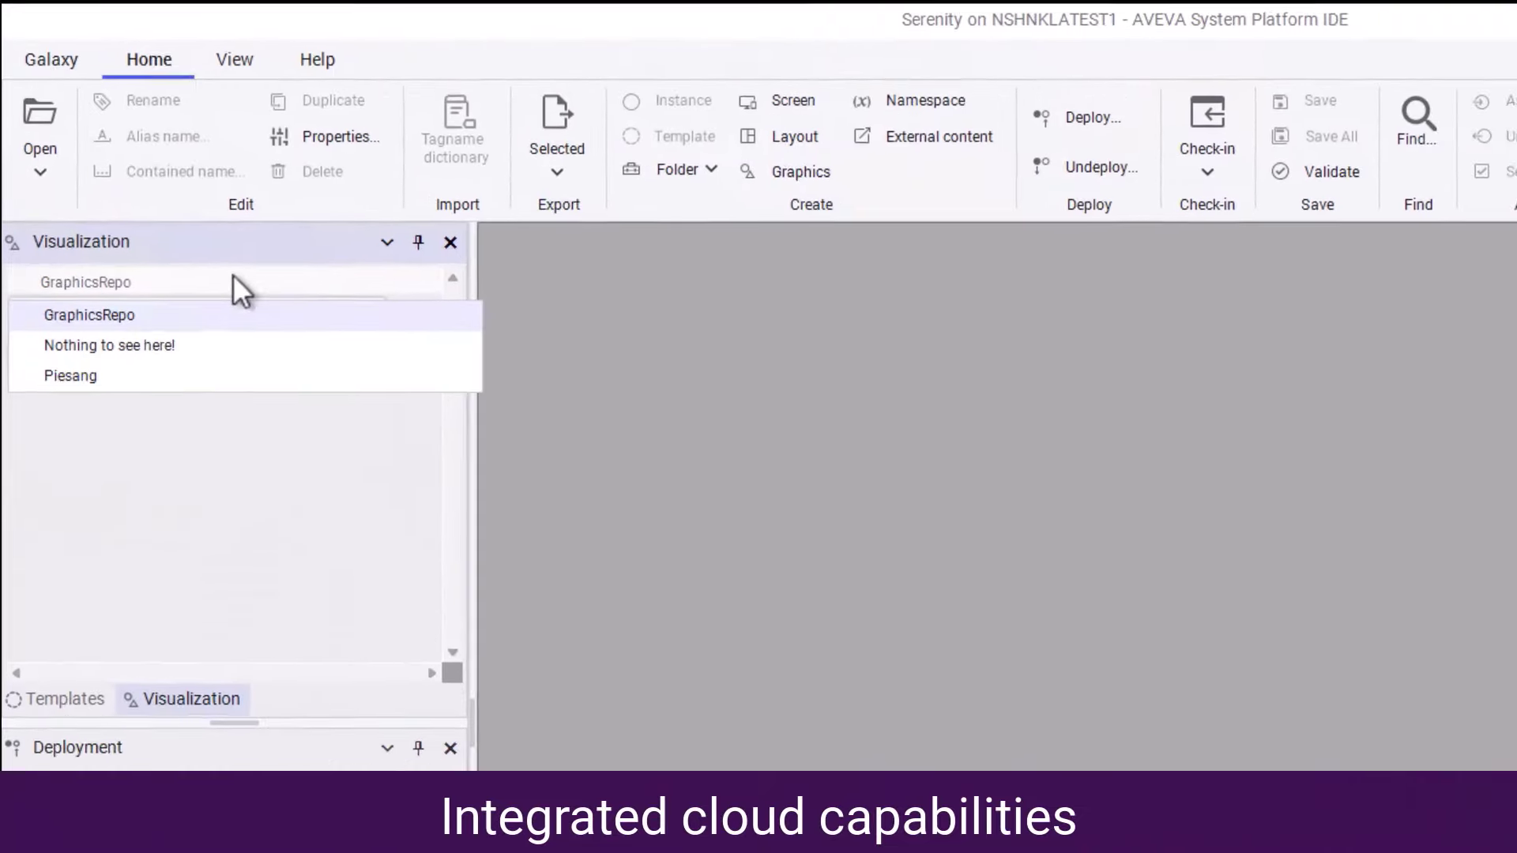
Step: Select the GraphicsRepo repository and expand Shared Drive to reveal MyGraphics
left_click(90, 315)
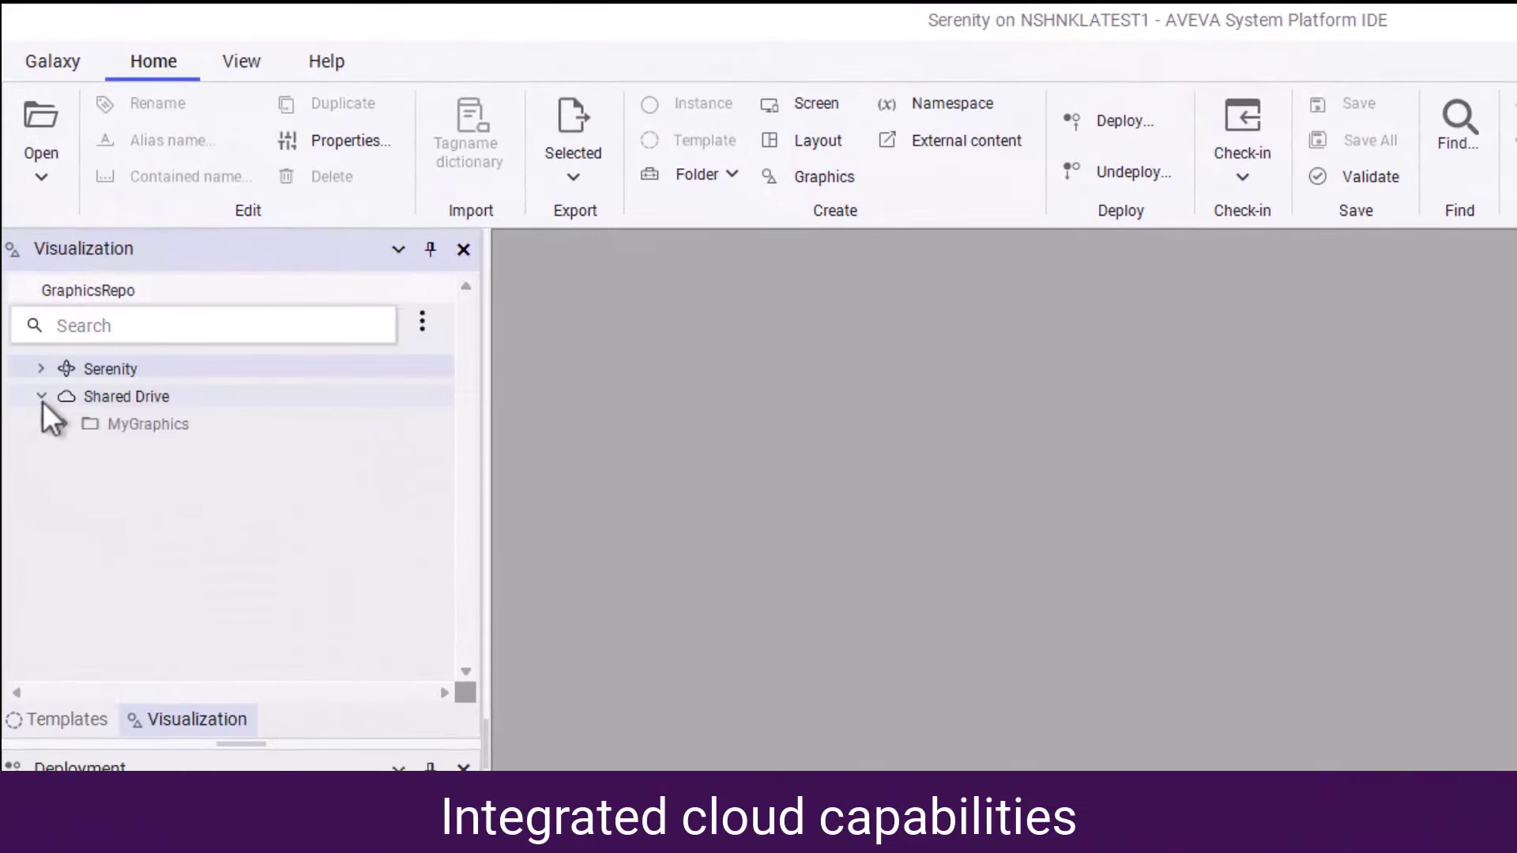
left_click(61, 423)
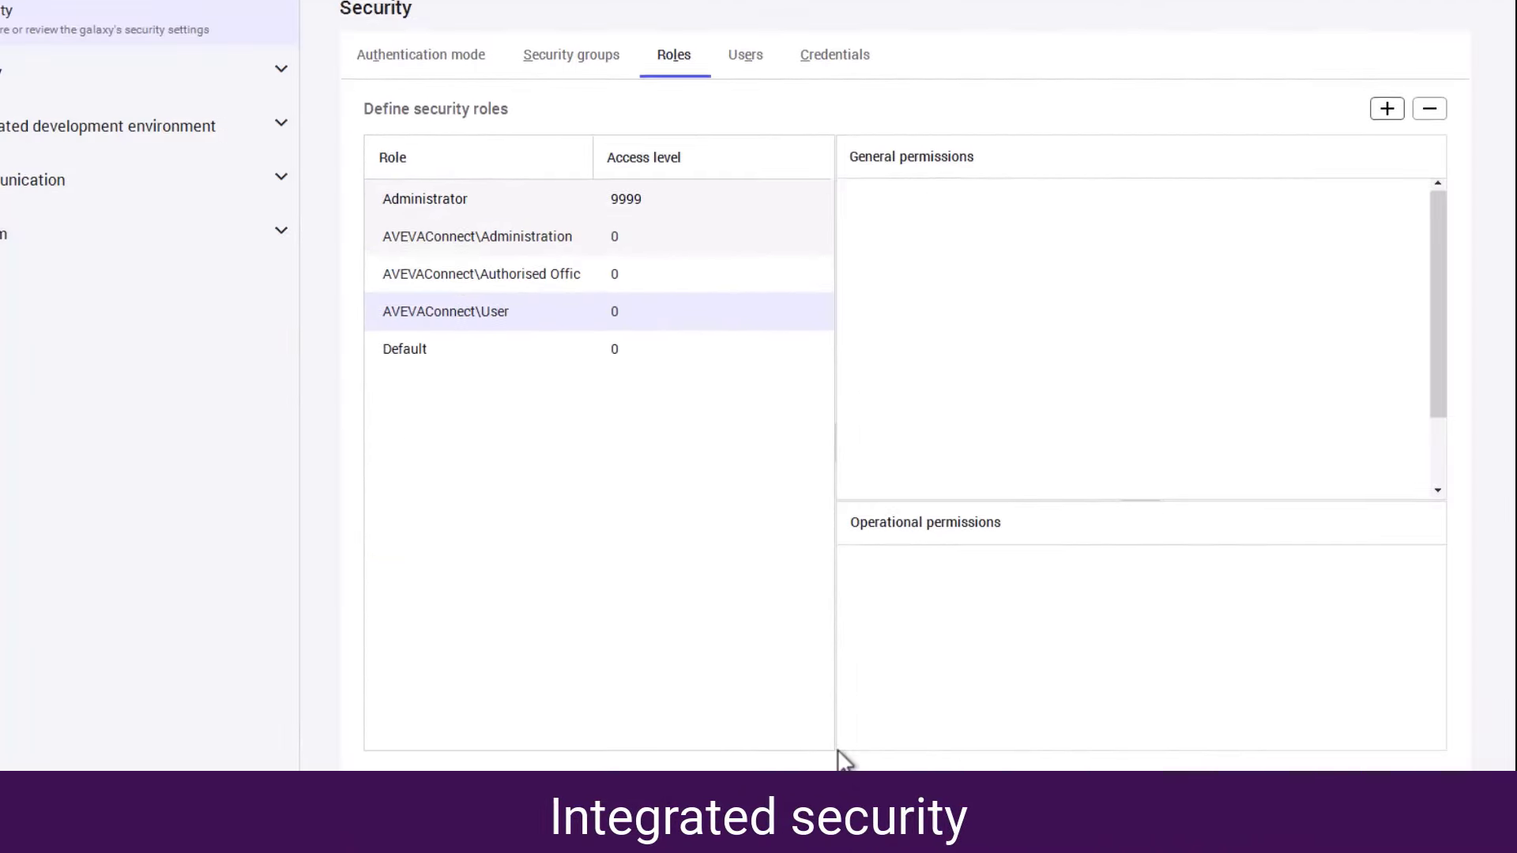
Step: Show the Roles tab under Configure > Security listing Administrator and Default roles
left_click(477, 252)
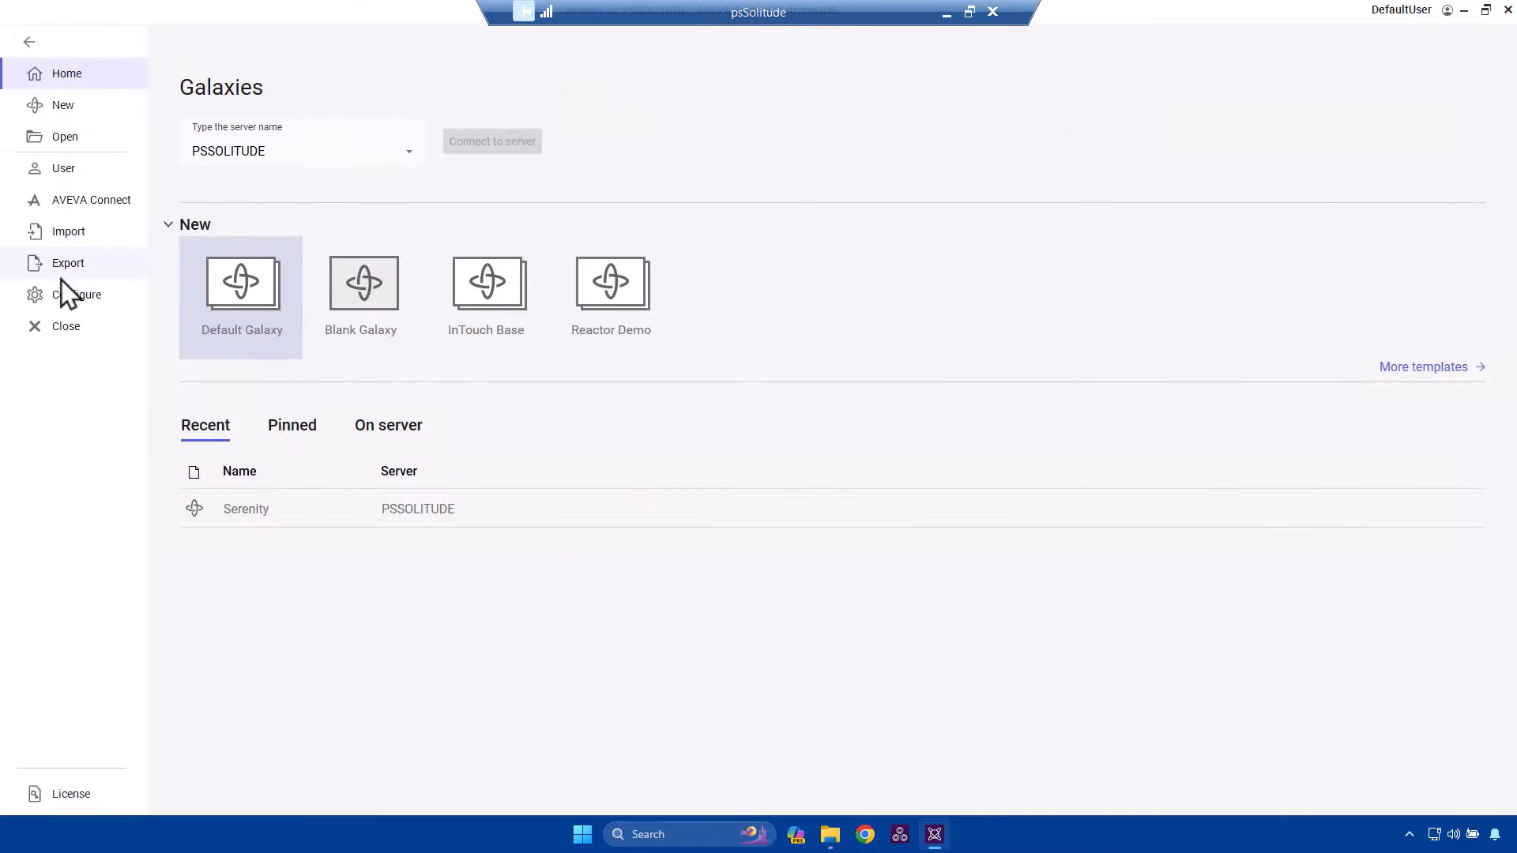
Step: Enable Auto-Buffering under Communication > Advanced communications management and save it
left_click(76, 294)
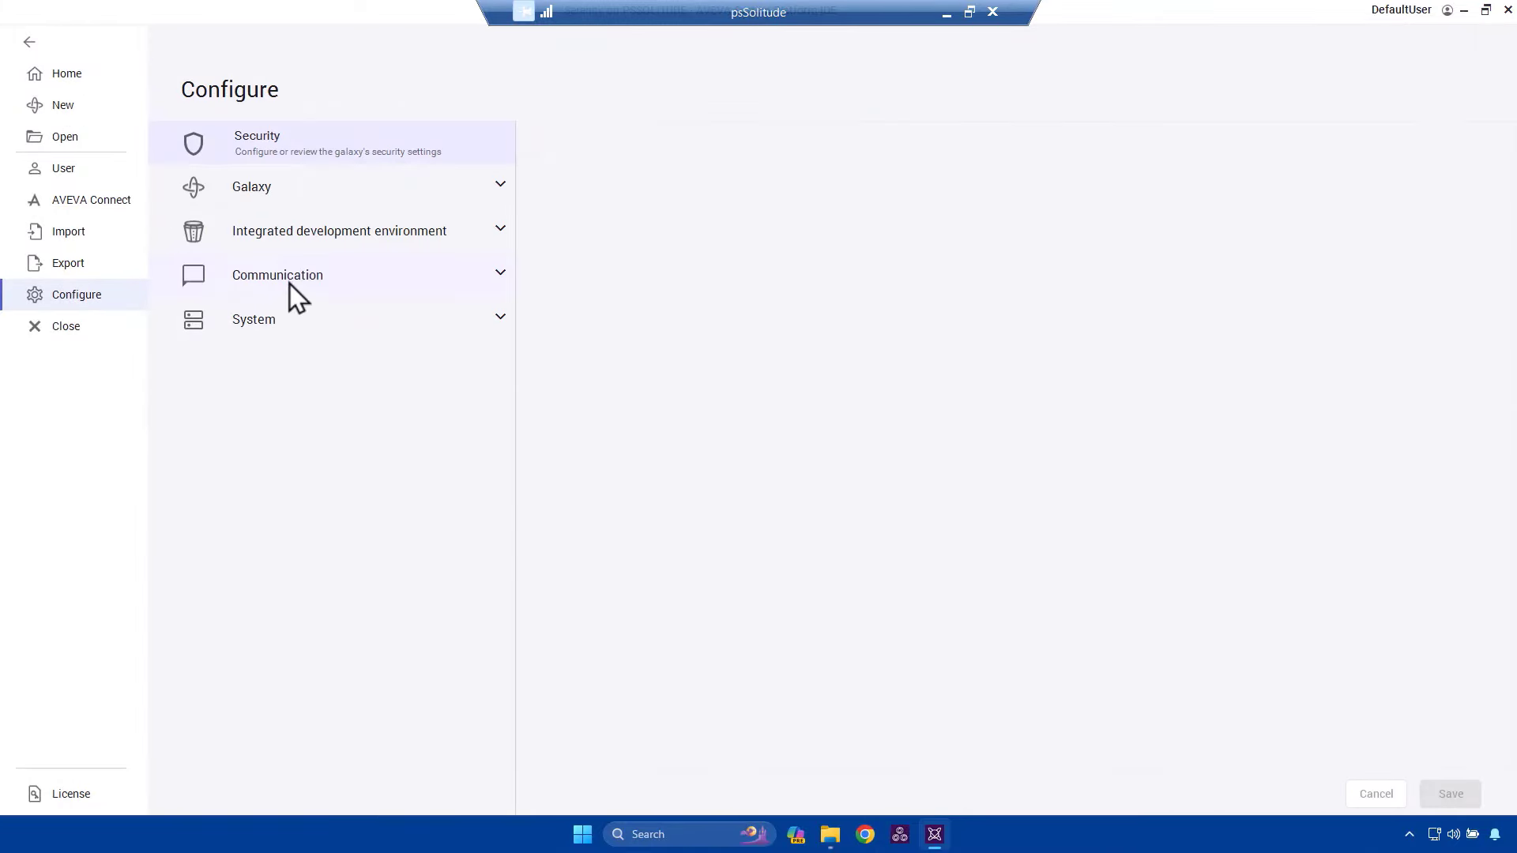
left_click(277, 275)
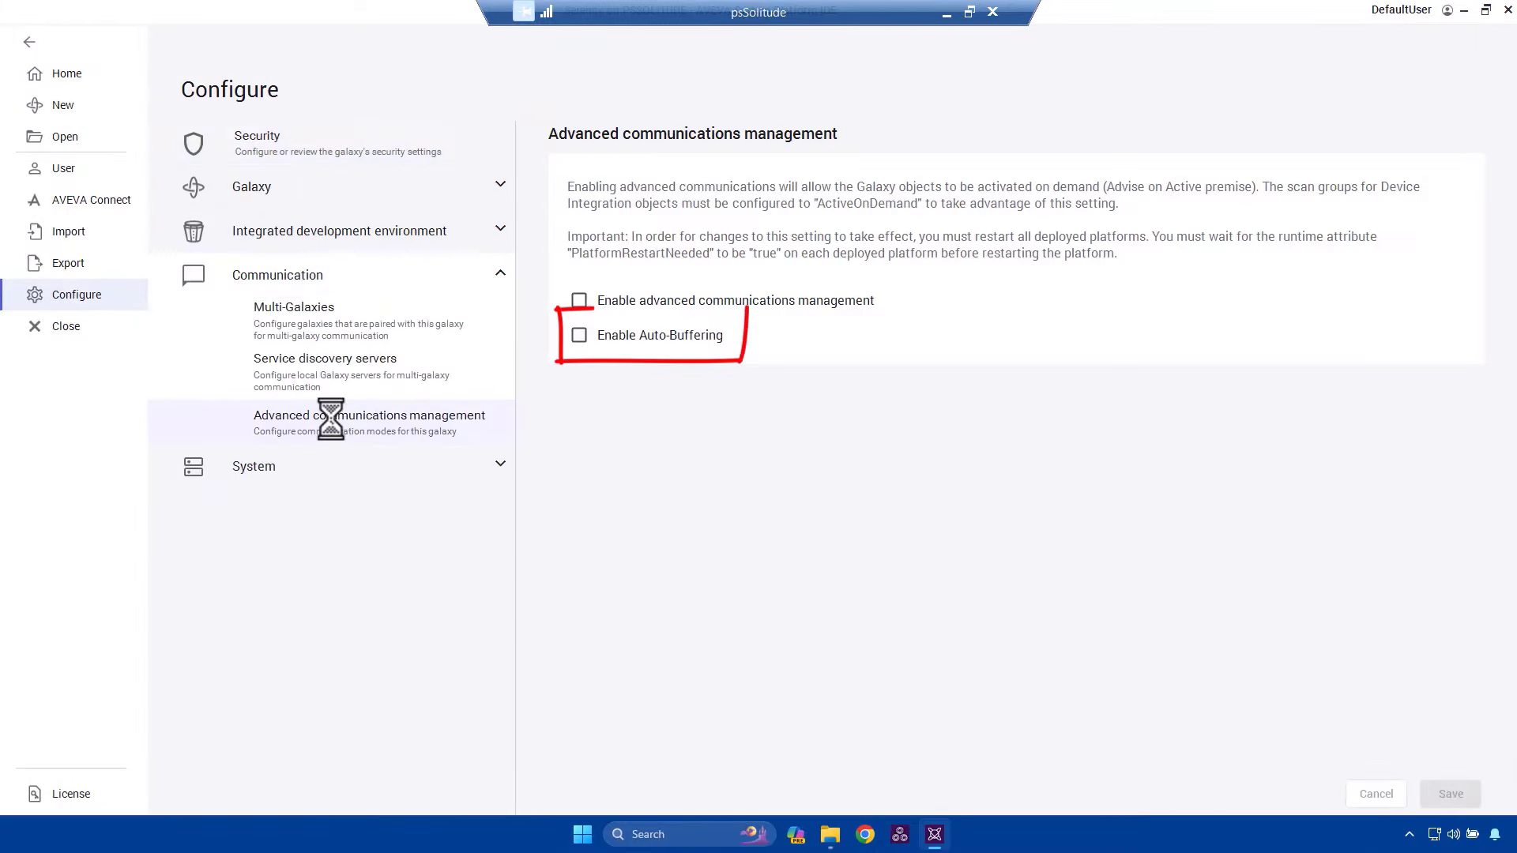
left_click(579, 335)
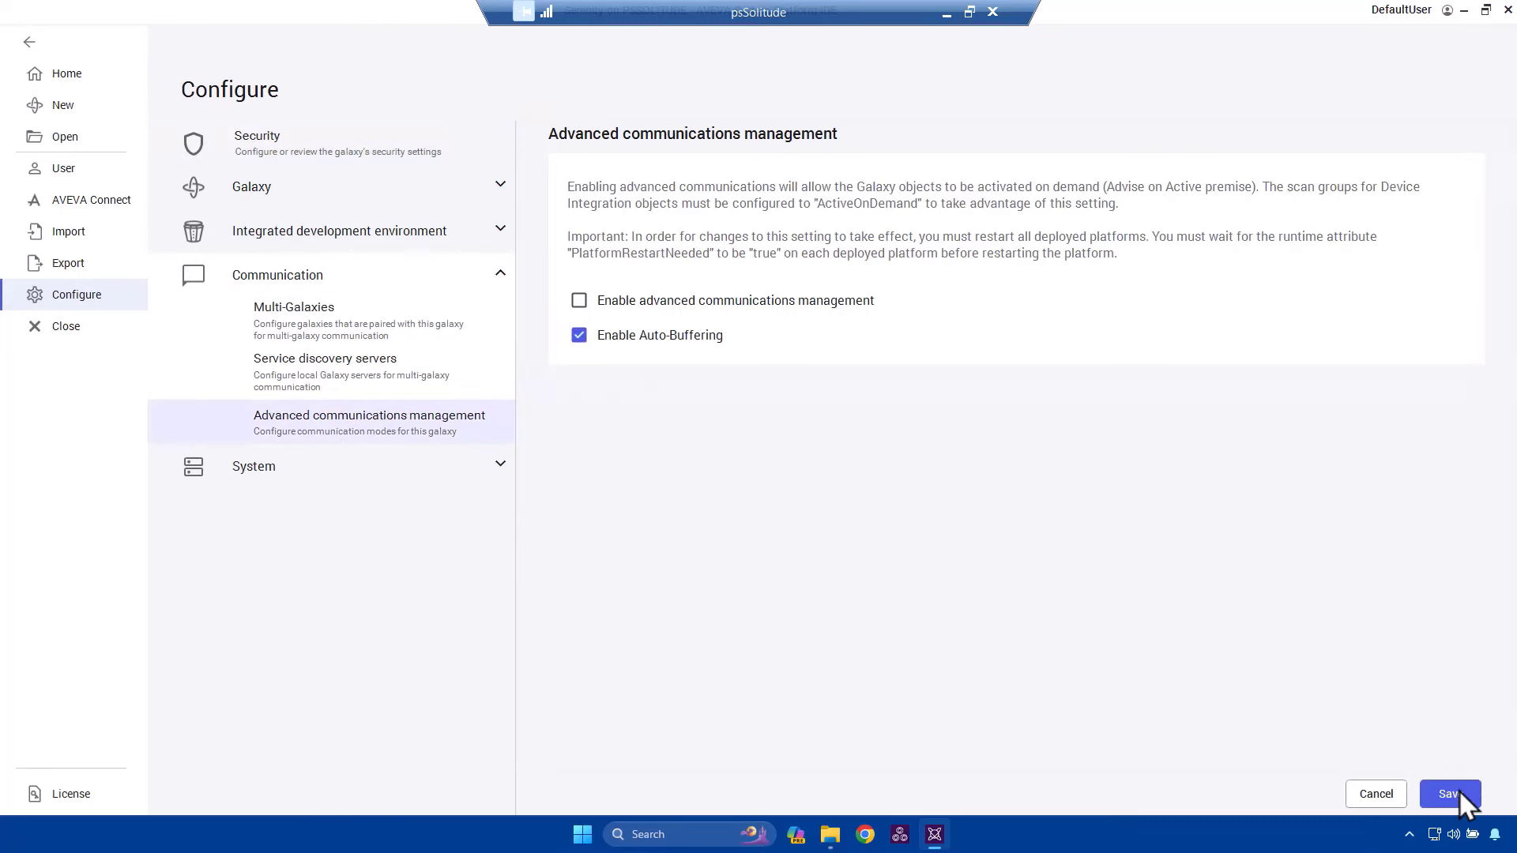
left_click(1449, 793)
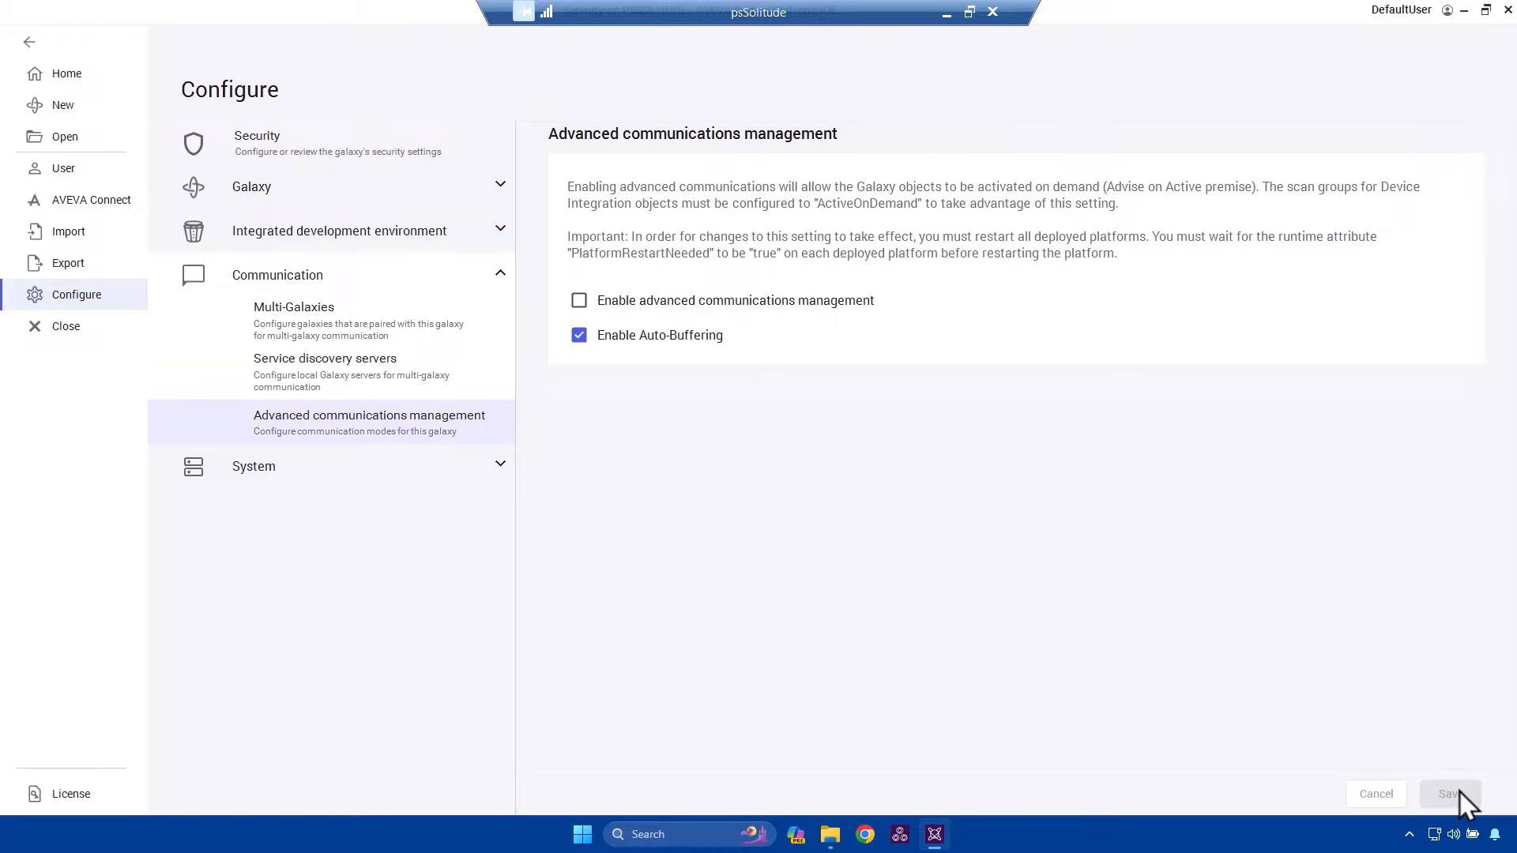